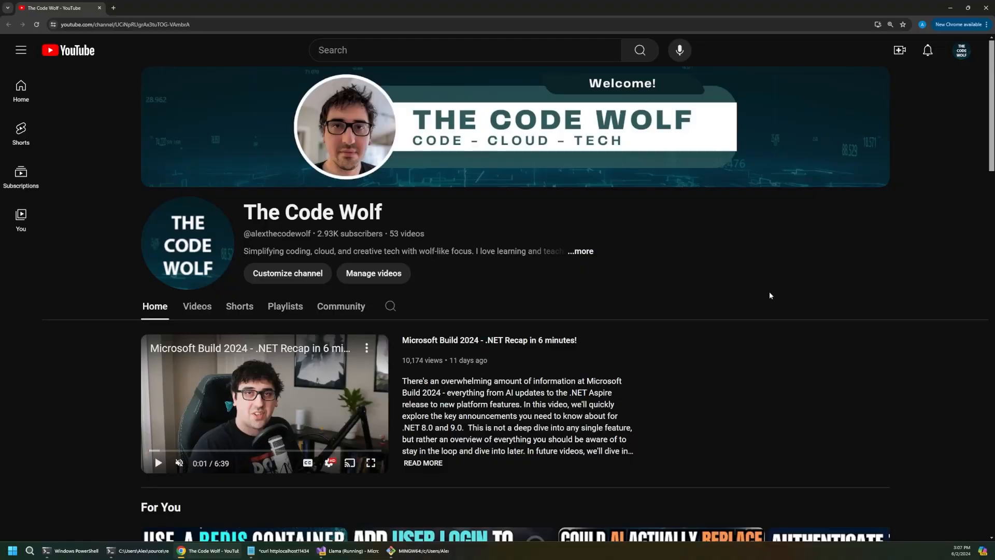
# Step: Browse down the Ollama homepage and open the Models library listing llama3, codestral and others
pyautogui.scroll(-3)
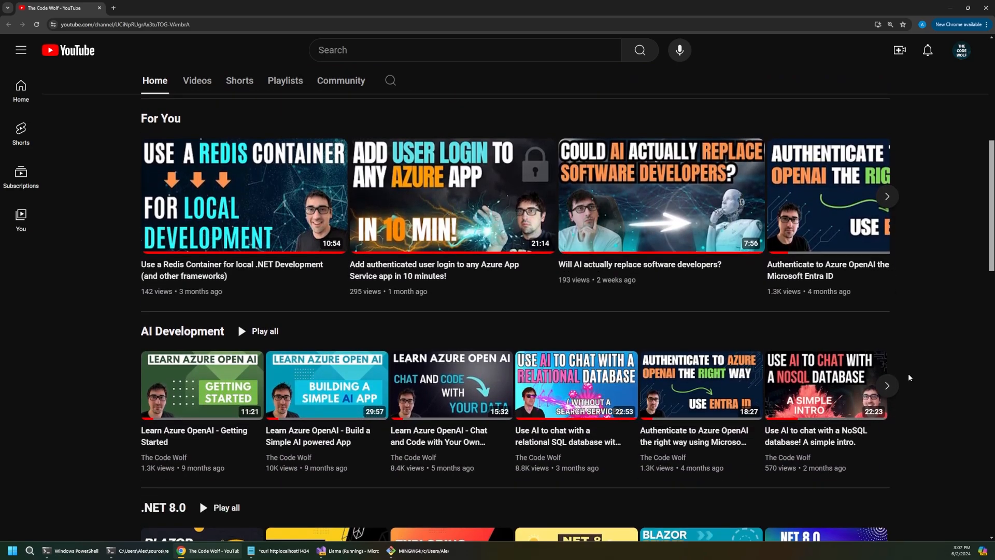
pyautogui.scroll(-3)
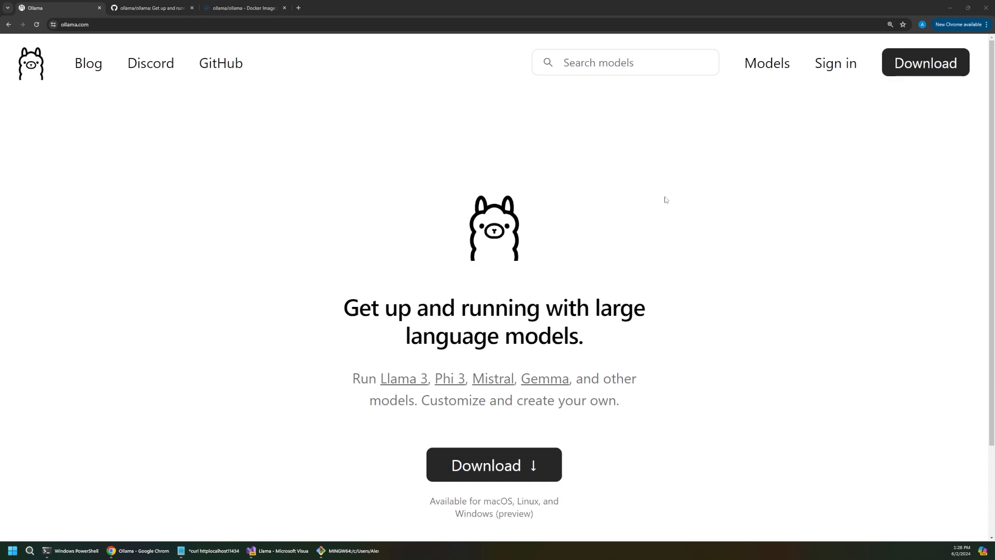
pyautogui.moveTo(493, 465)
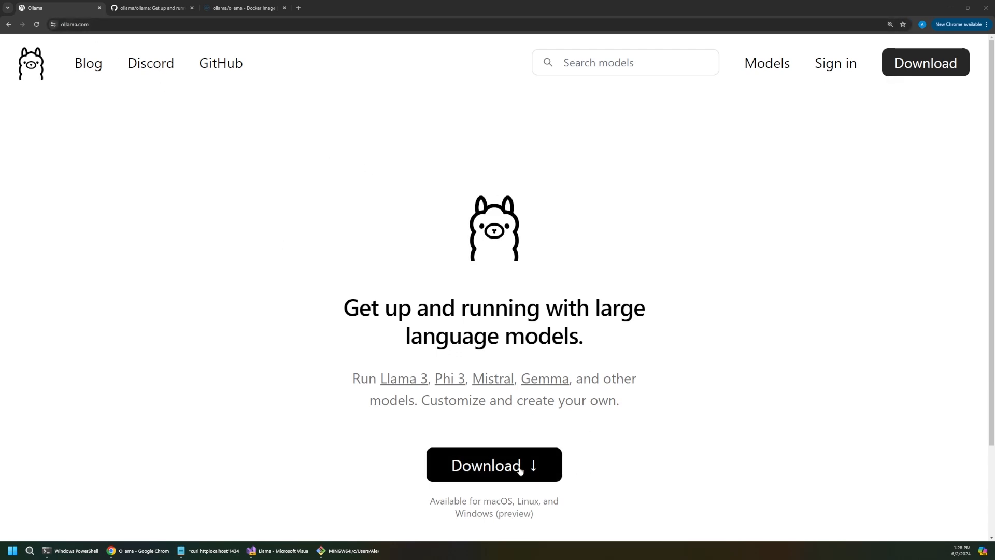
pyautogui.moveTo(750, 113)
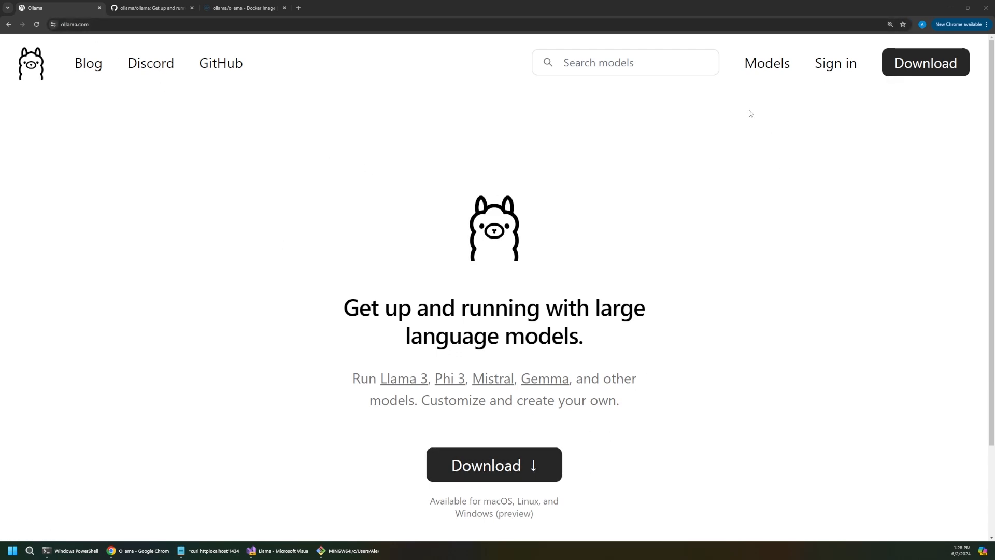
pyautogui.moveTo(374, 186)
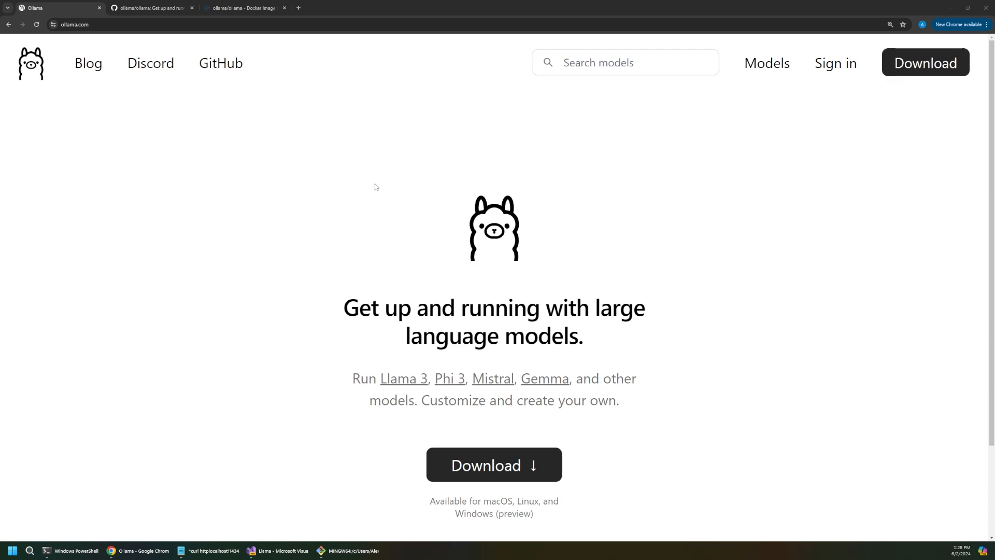
pyautogui.moveTo(693, 170)
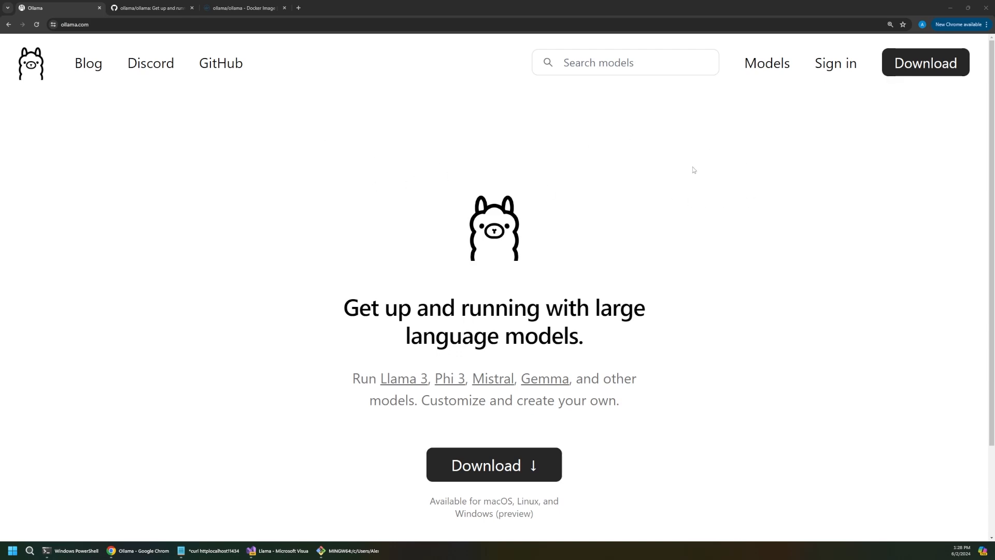
pyautogui.moveTo(767, 63)
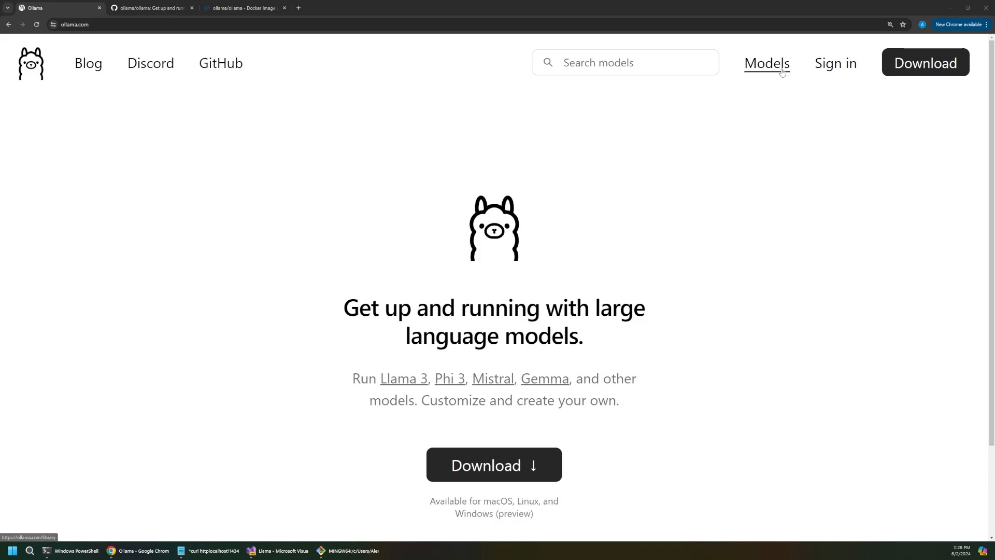
pyautogui.click(766, 63)
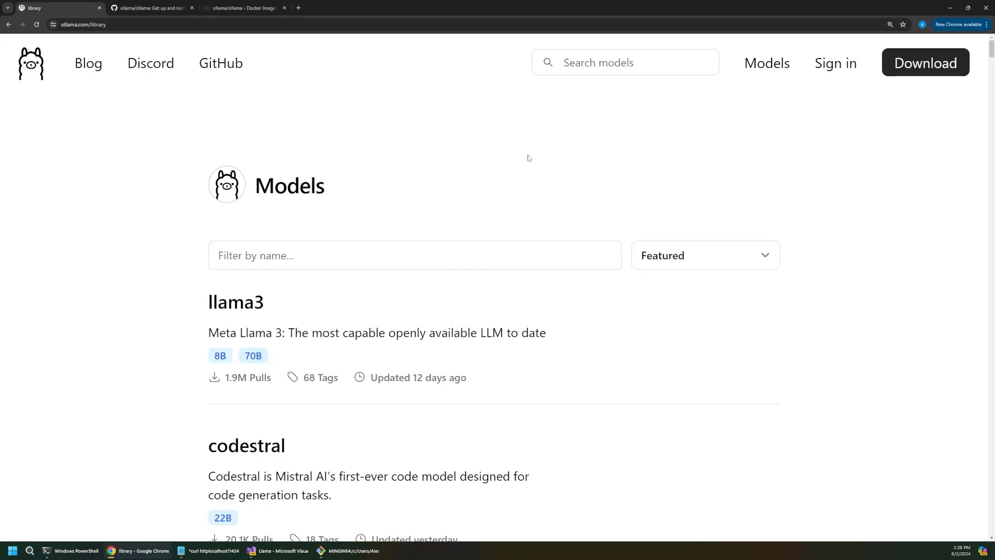
pyautogui.moveTo(144, 108)
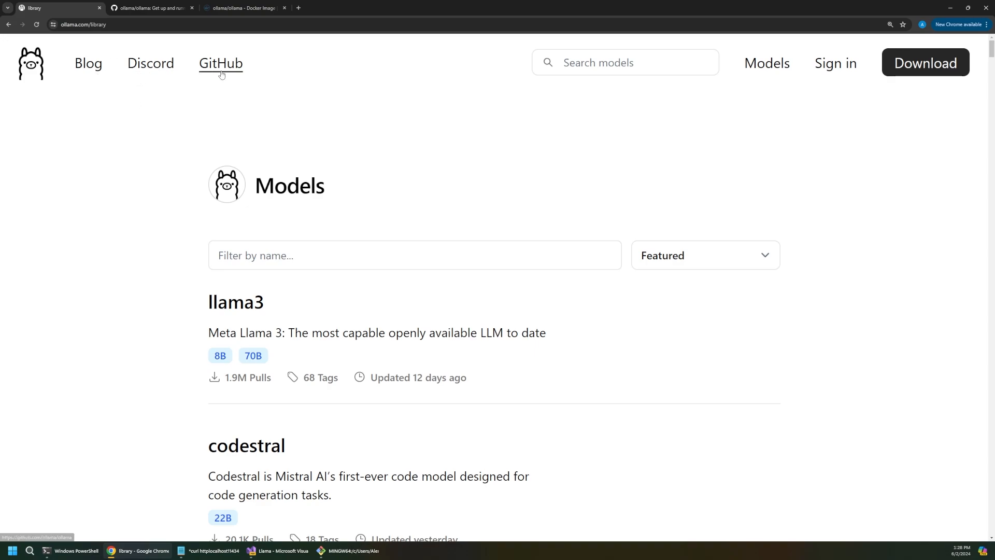
pyautogui.moveTo(231, 166)
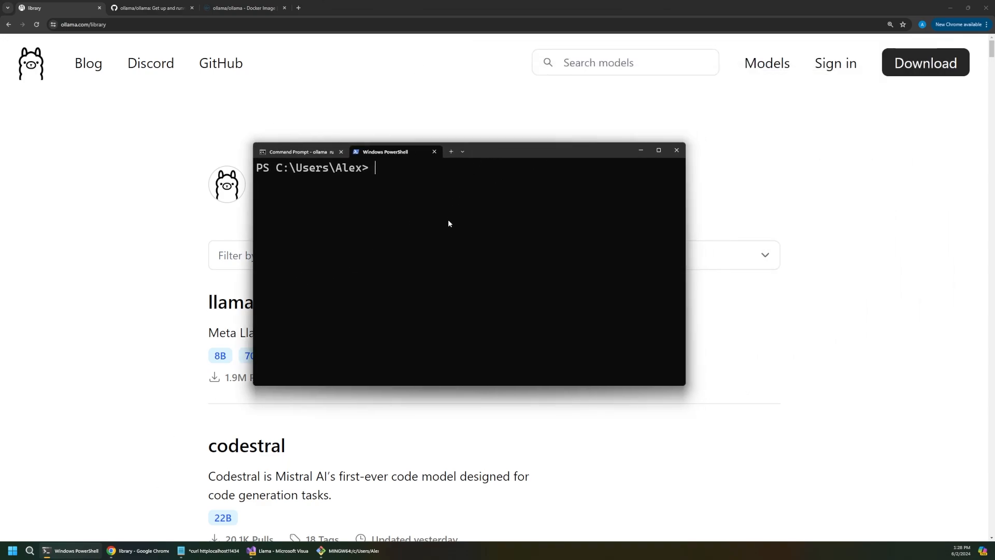
# Step: Enlarge the PowerShell window and run ollama to list its available commands
pyautogui.moveTo(685, 386); pyautogui.dragTo(762, 431)
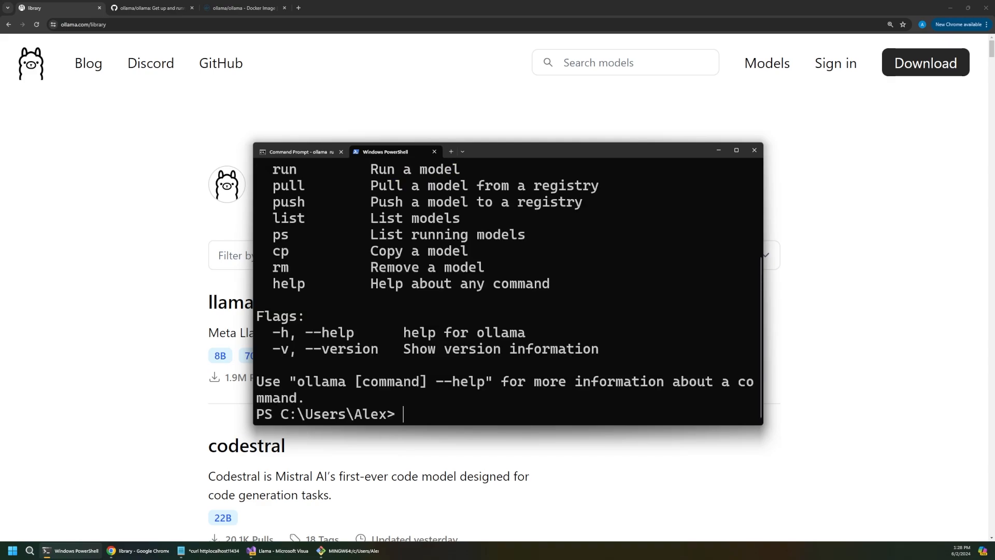
pyautogui.write('ollama')
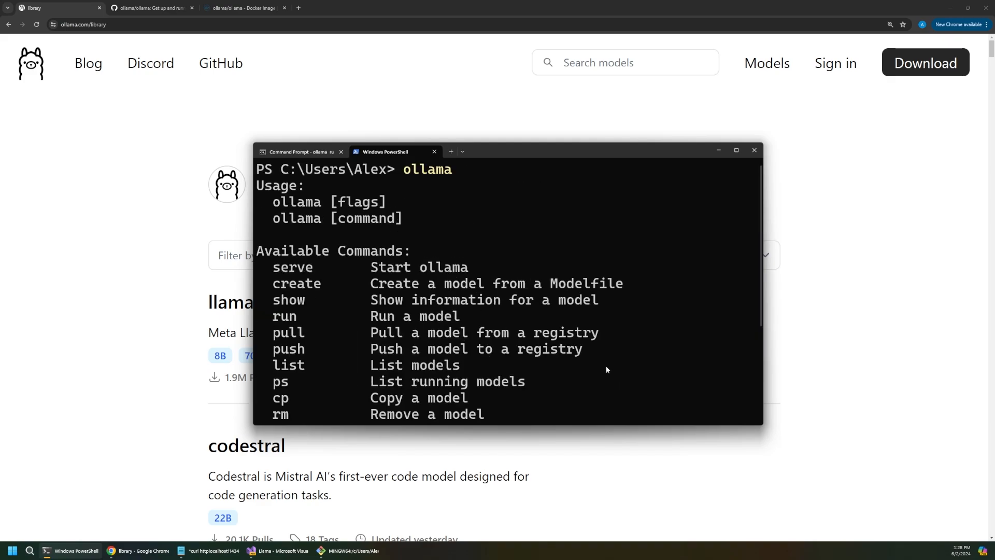
pyautogui.scroll(-3)
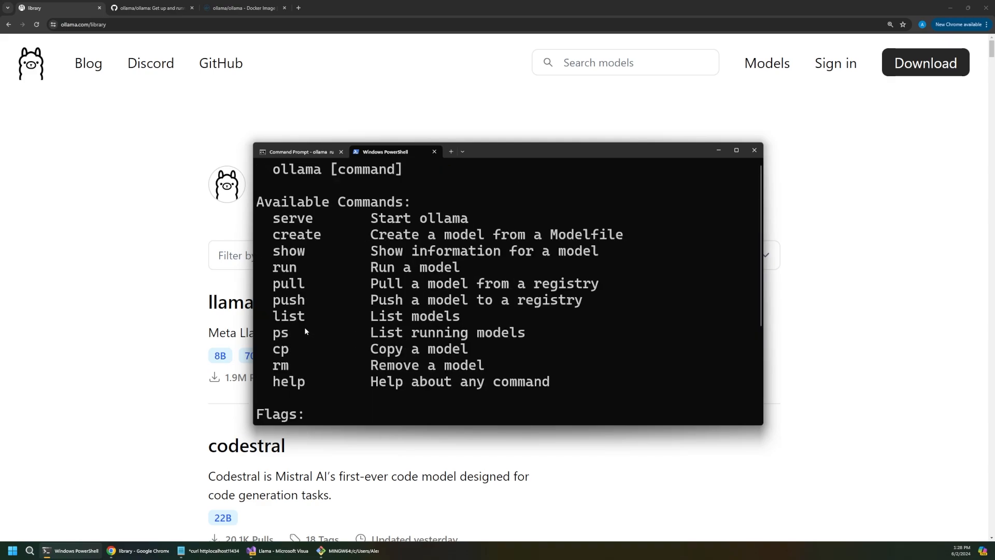
pyautogui.scroll(-3)
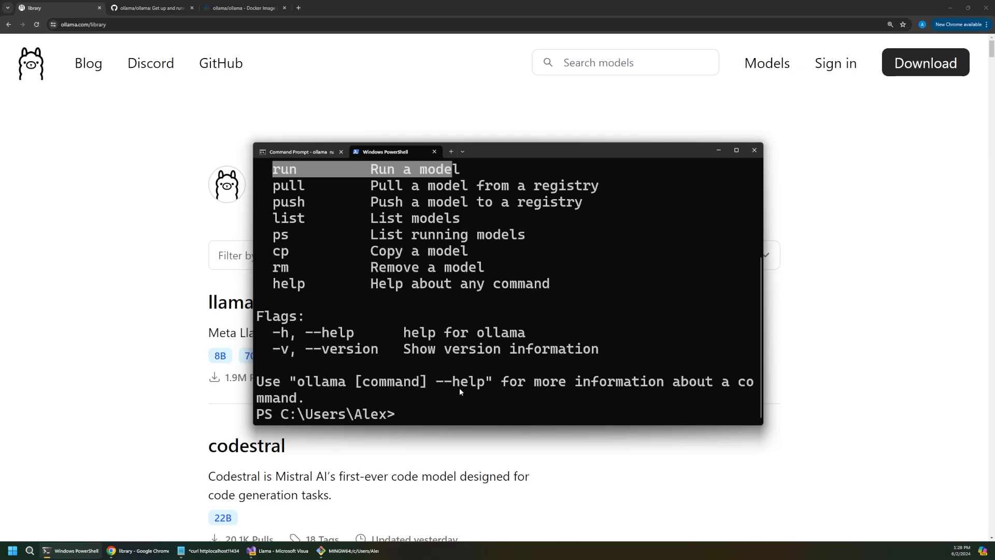
# Step: Run 'ollama run phi3:mini', let it pull locally, and prompt it with 'write me a haiku'
pyautogui.write('ollama run ph')
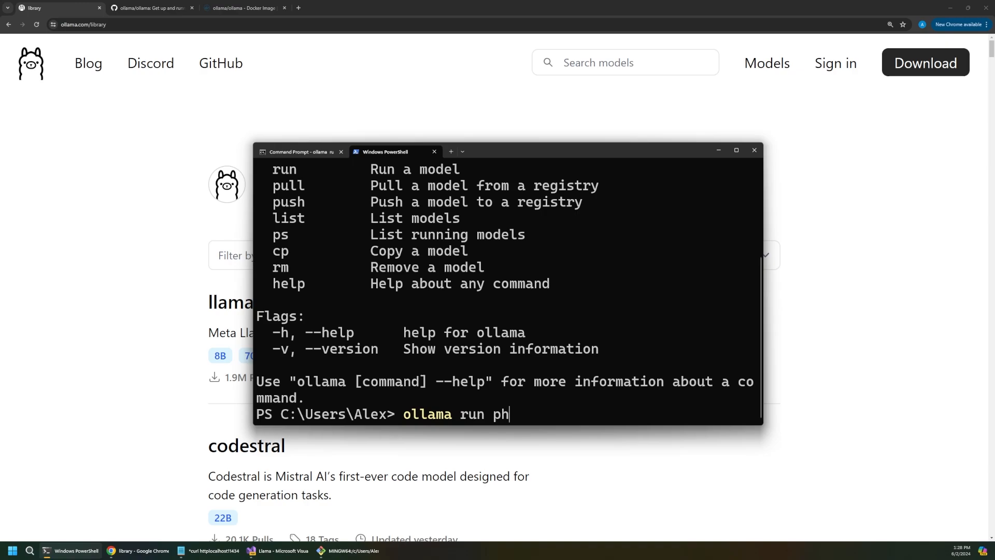
pyautogui.write('3:')
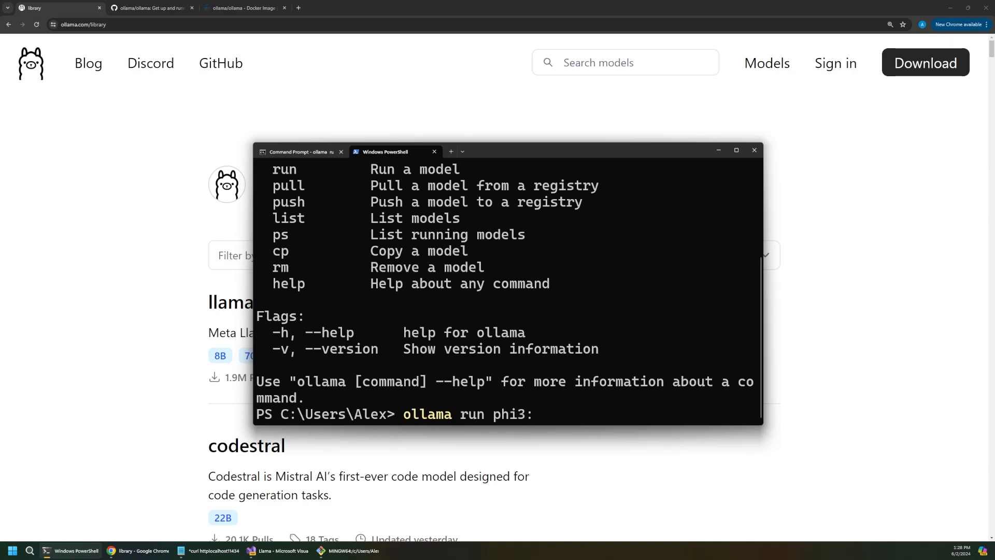
pyautogui.write('mini')
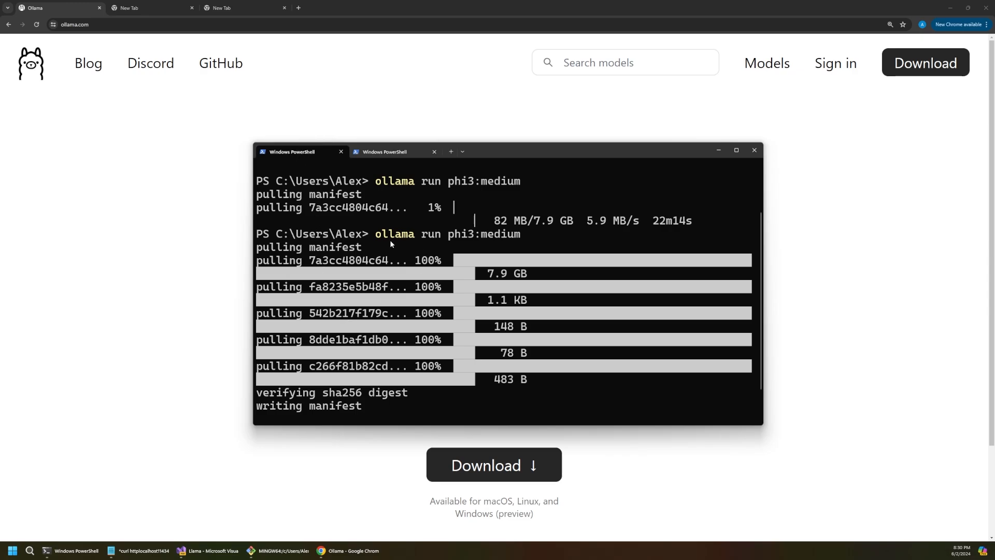
pyautogui.moveTo(375, 233); pyautogui.dragTo(521, 233)
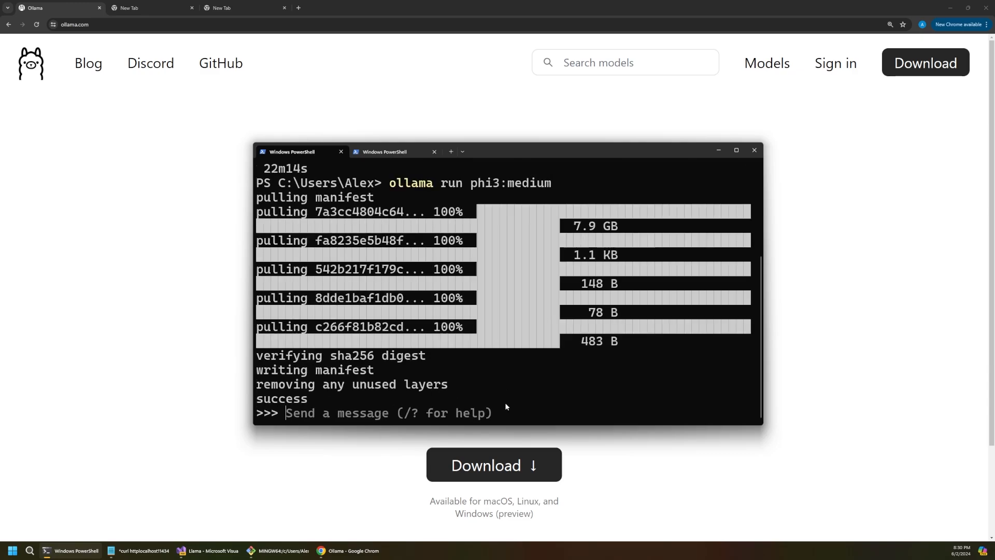
pyautogui.write('write me a haiku')
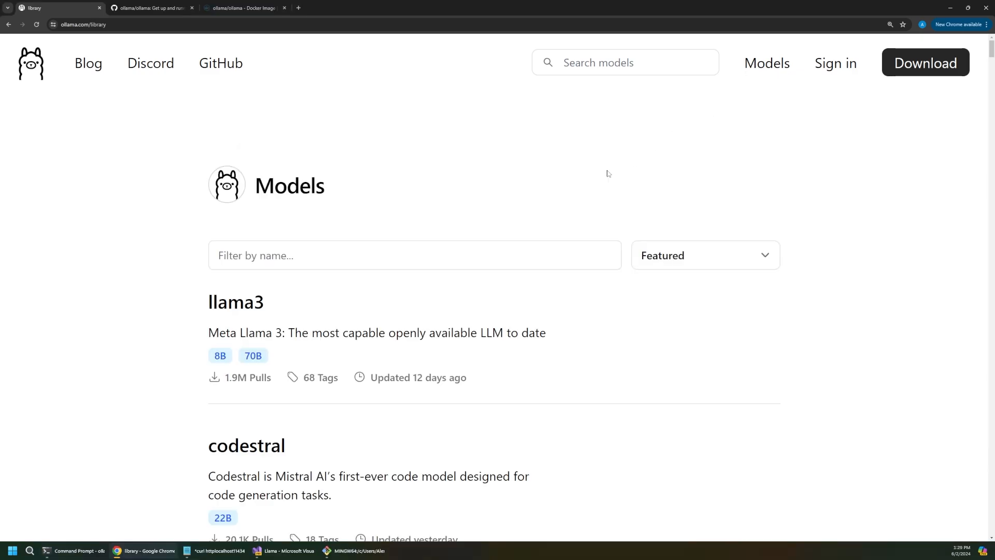
# Step: Skim further down the model library, then switch to the Ollama GitHub README's REST API section
pyautogui.scroll(-3)
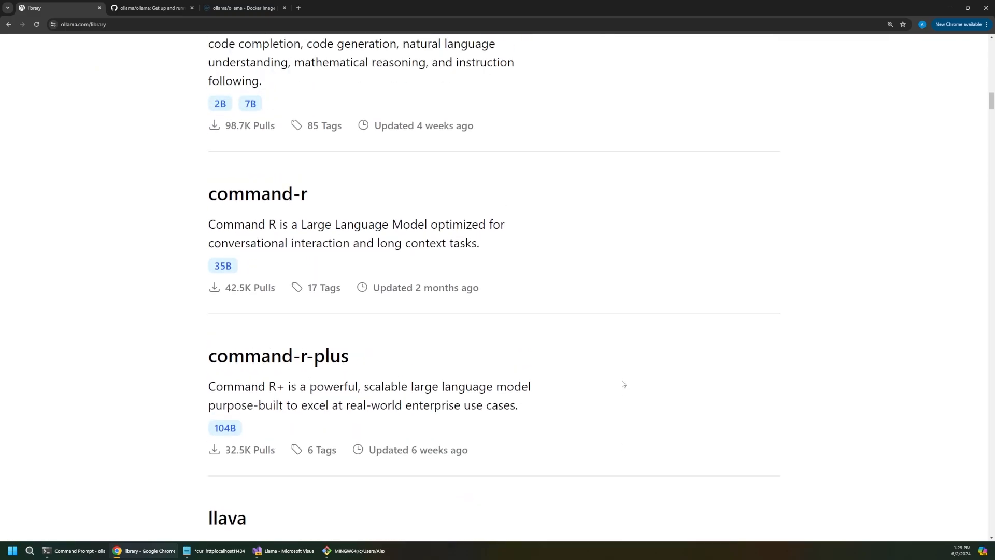
pyautogui.scroll(-3)
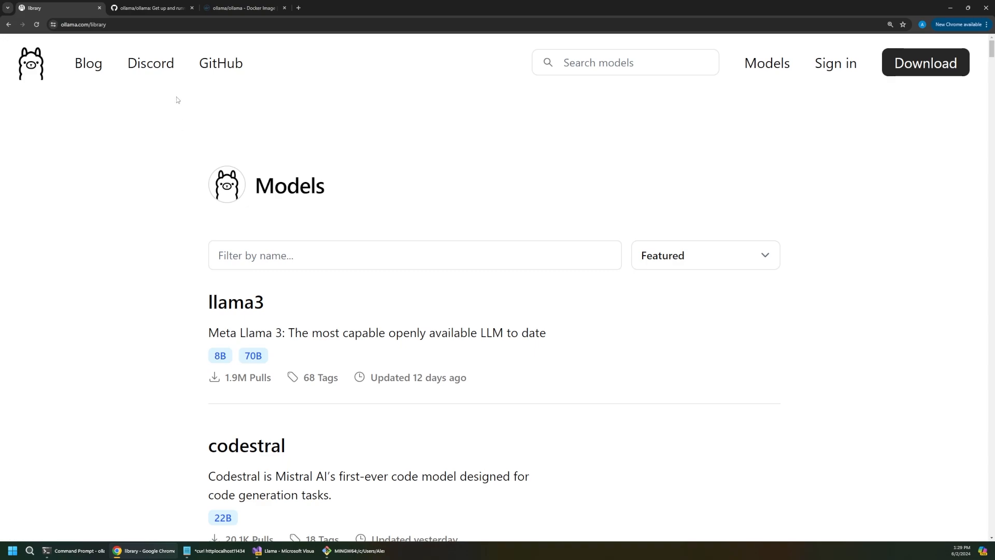
pyautogui.click(148, 8)
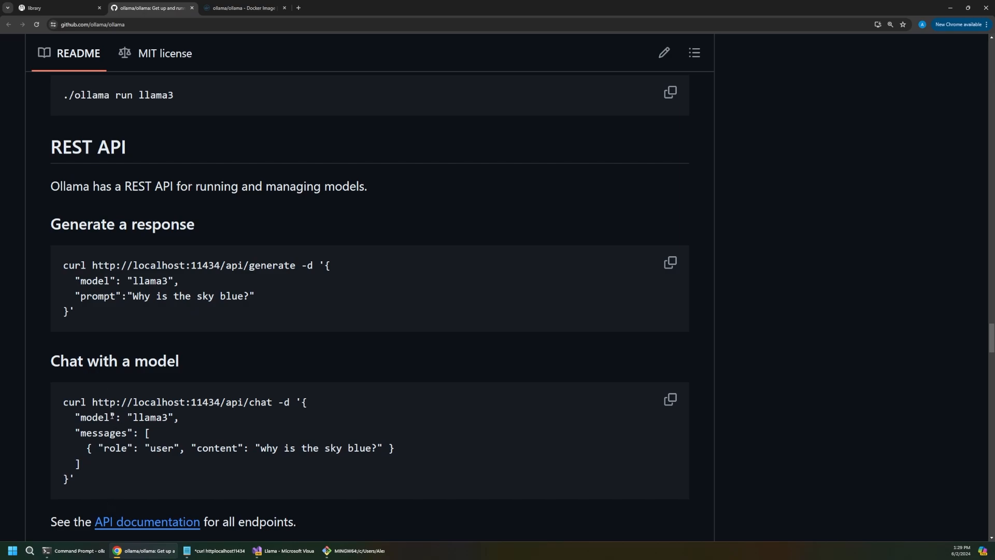
pyautogui.moveTo(139, 533)
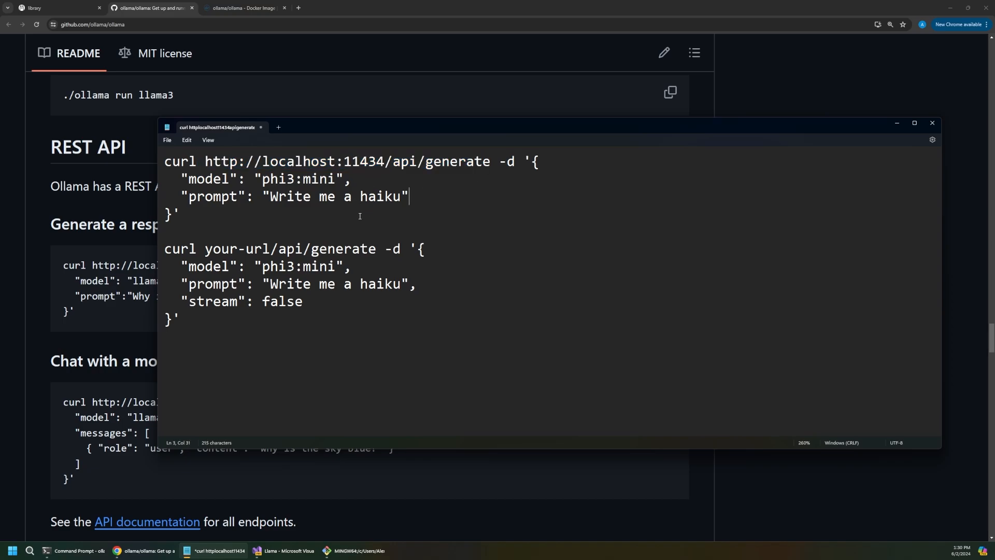
# Step: Paste and run the curl generate request to localhost:11434 with model phi3:mini and a haiku prompt
pyautogui.rightClick(274, 126)
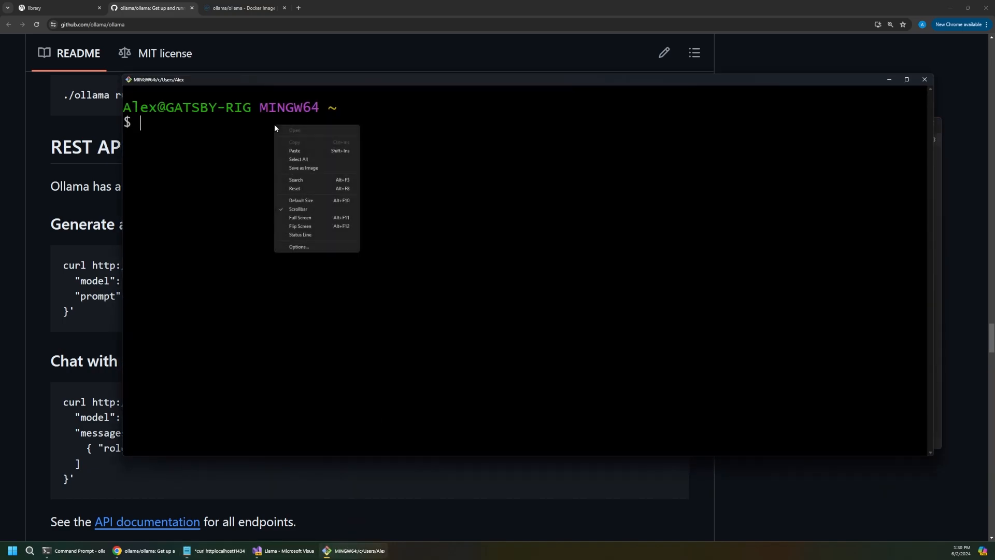
pyautogui.click(294, 150)
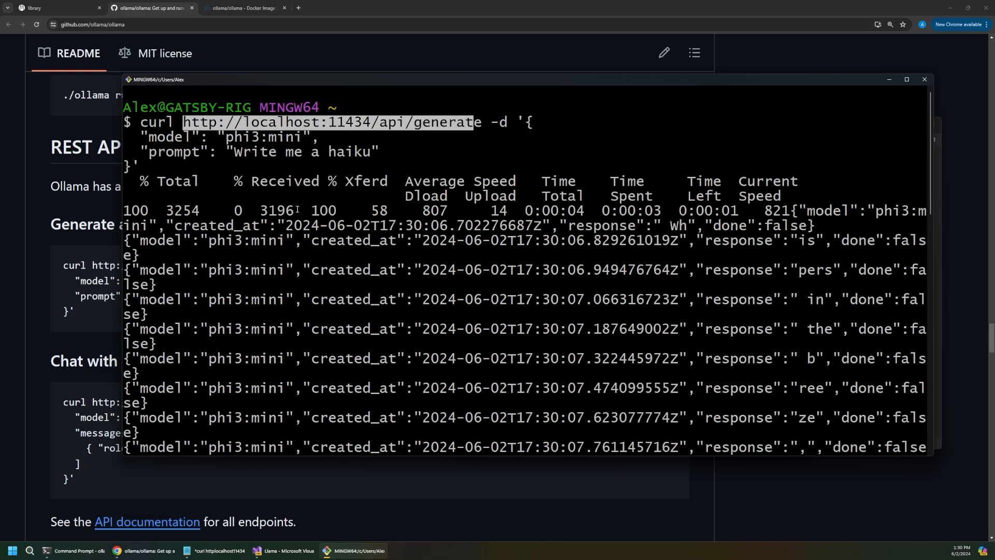
pyautogui.doubleClick(264, 137)
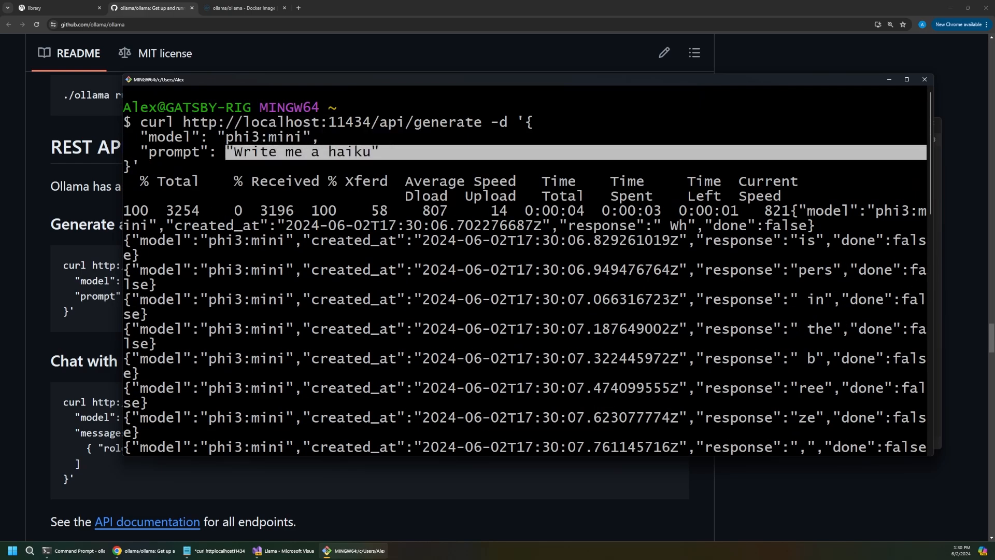
pyautogui.scroll(-3)
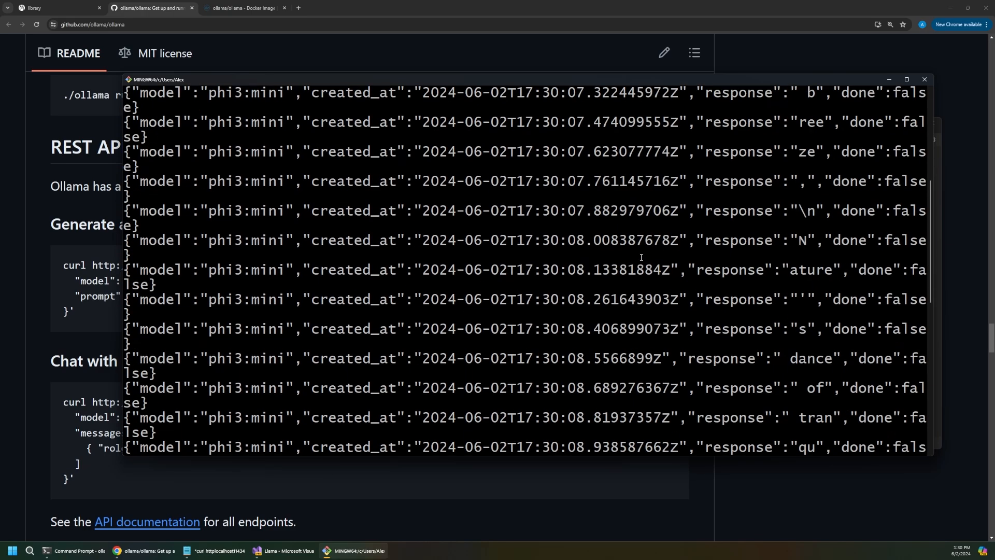
pyautogui.scroll(-3)
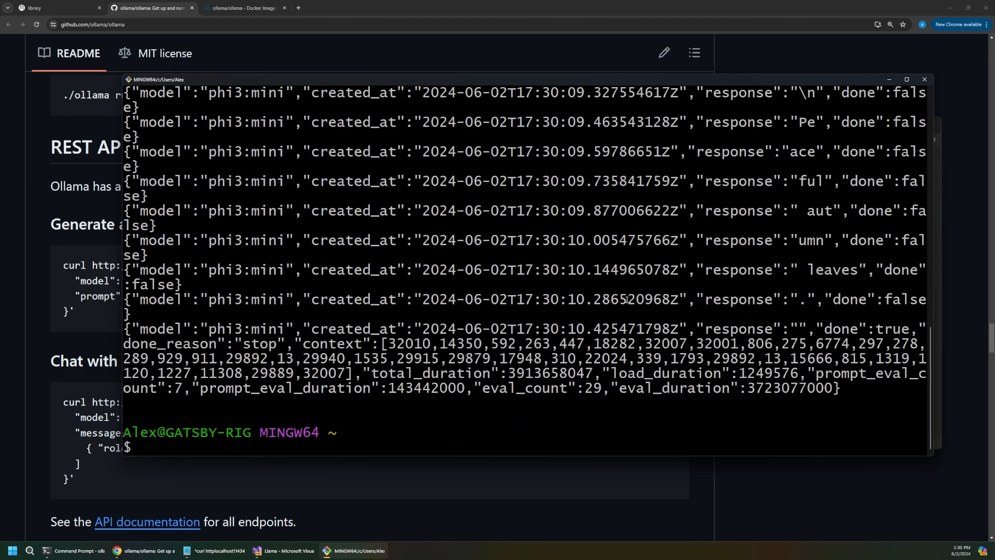
# Step: Add "stream": false to the request so phi3:mini returns the haiku in one JSON response
pyautogui.click(219, 550)
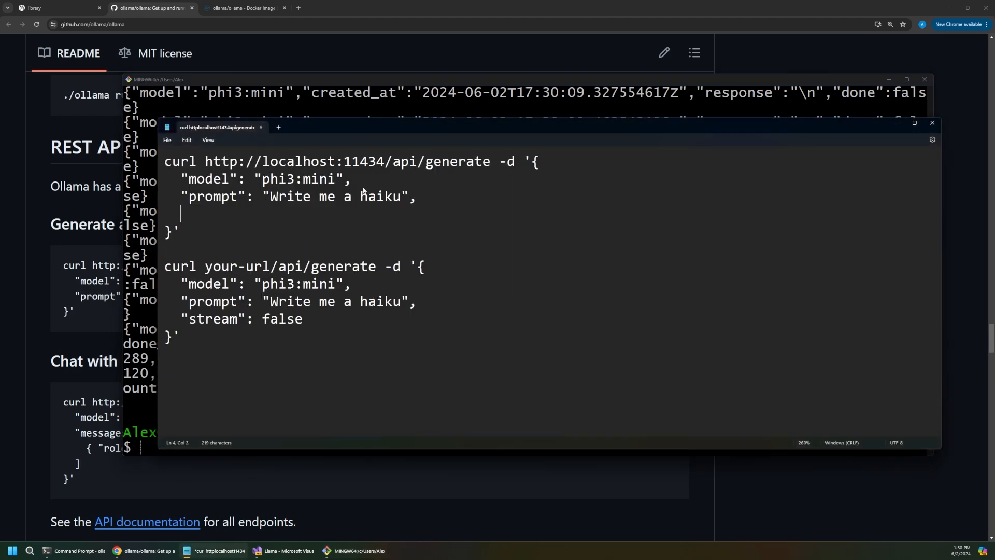
pyautogui.write('"stream')
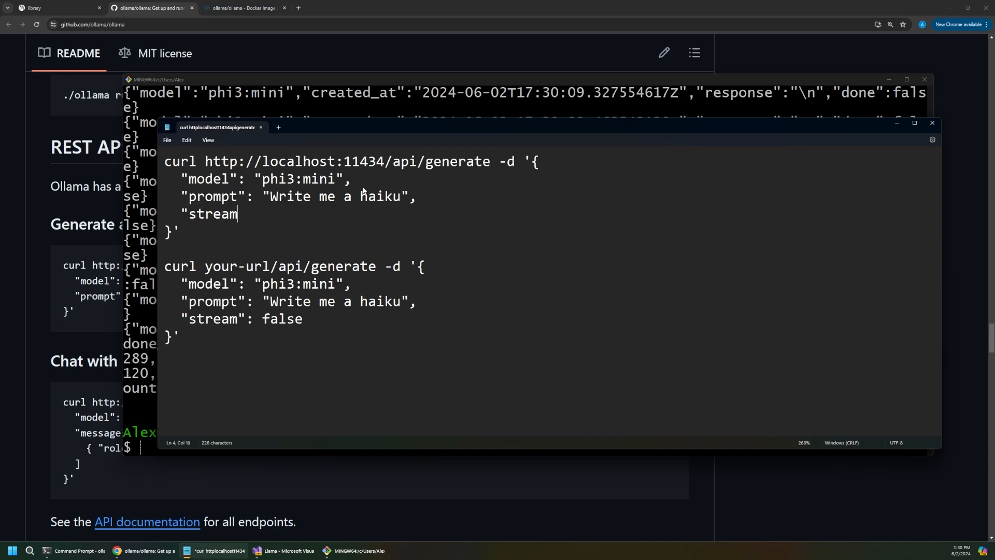
pyautogui.write('": false')
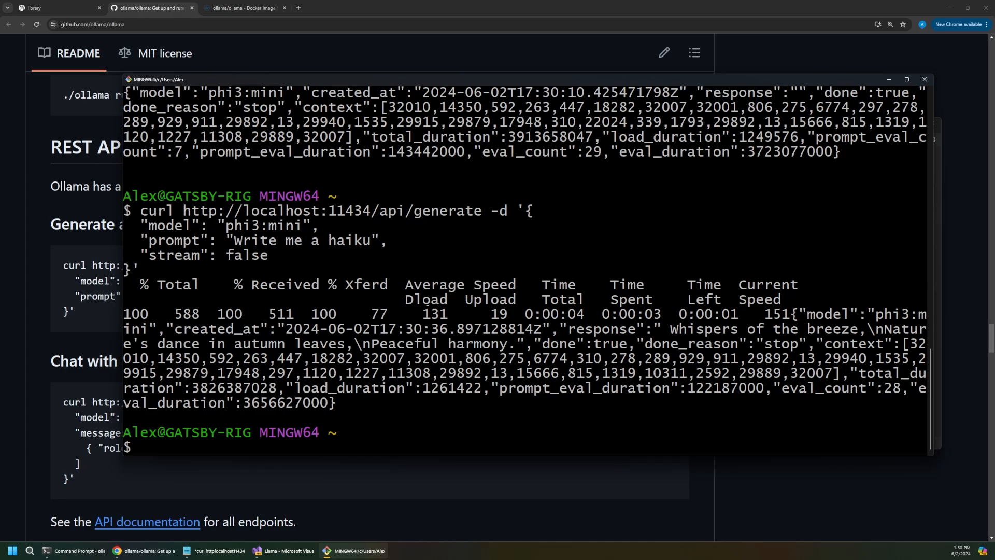
pyautogui.click(245, 7)
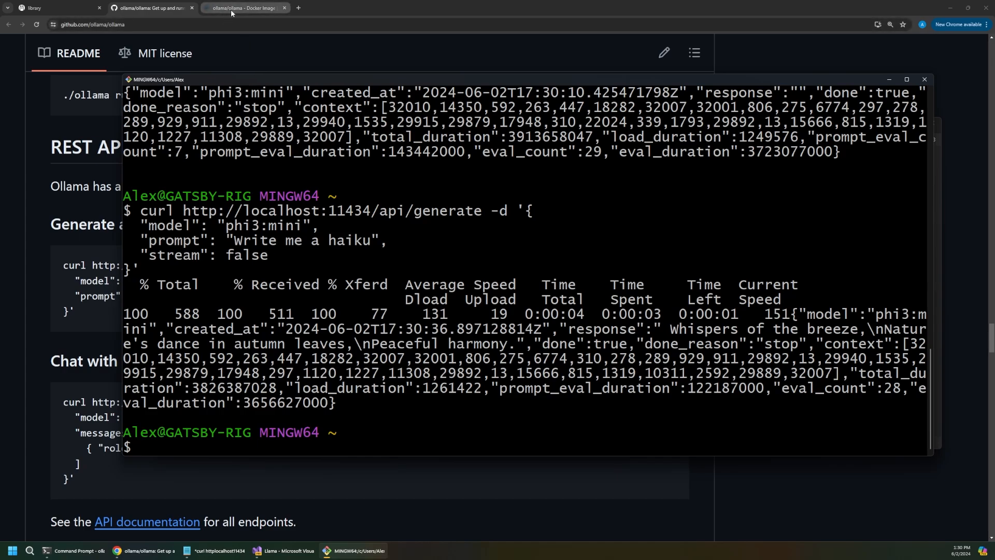
# Step: On Docker Hub's ollama/ollama page, bring up the CPU-only docker run command with its 11434:11434 port mapping
pyautogui.click(242, 7)
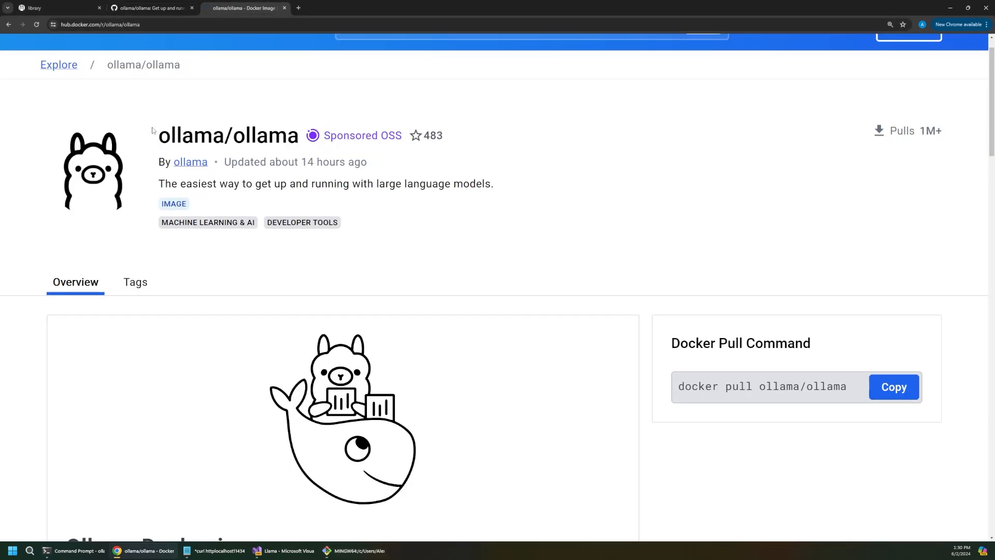
pyautogui.scroll(-3)
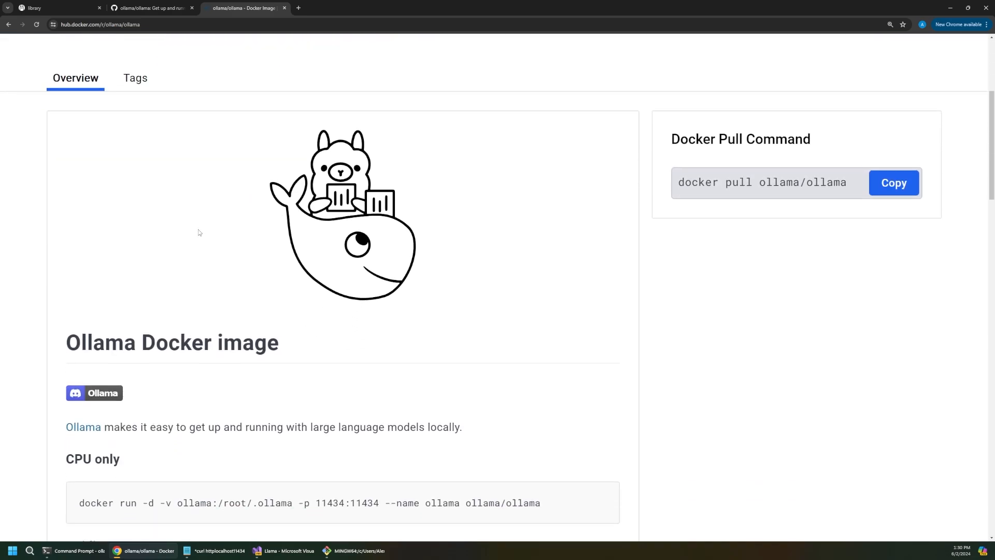
pyautogui.scroll(-3)
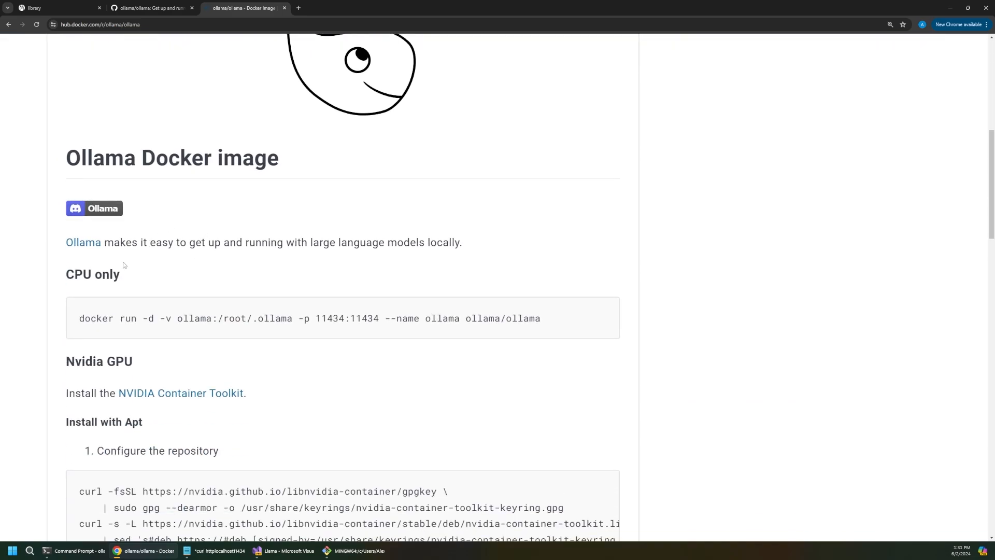
pyautogui.moveTo(109, 269)
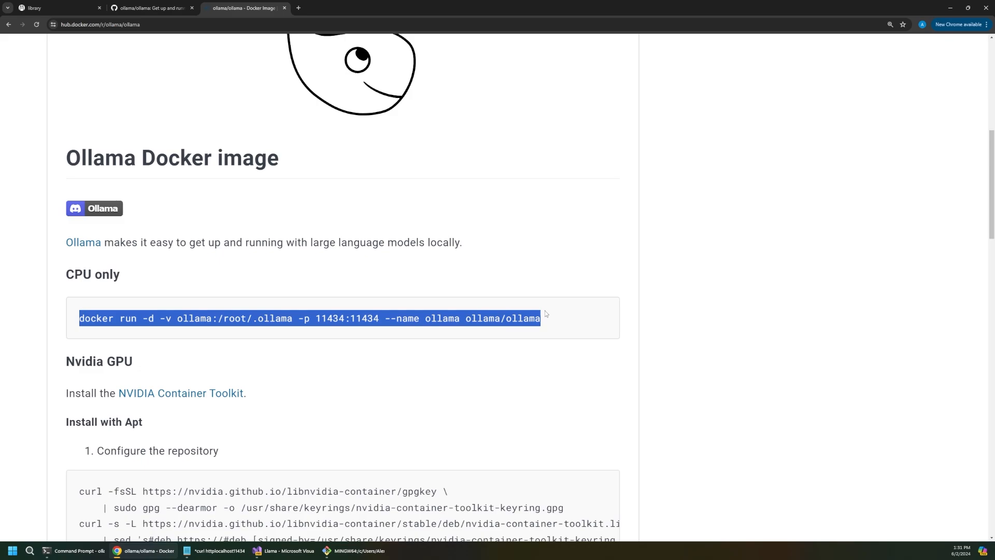
pyautogui.moveTo(126, 330)
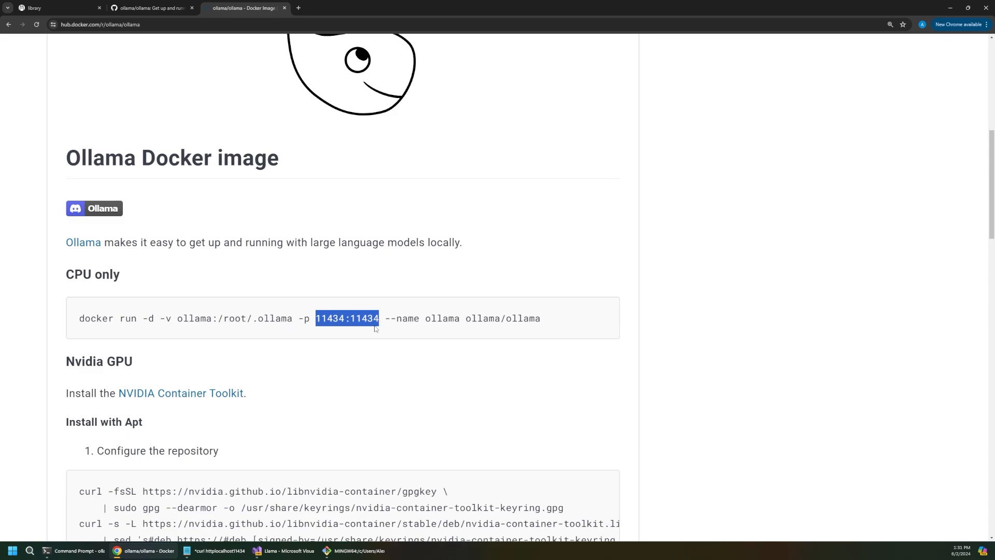
pyautogui.moveTo(317, 341)
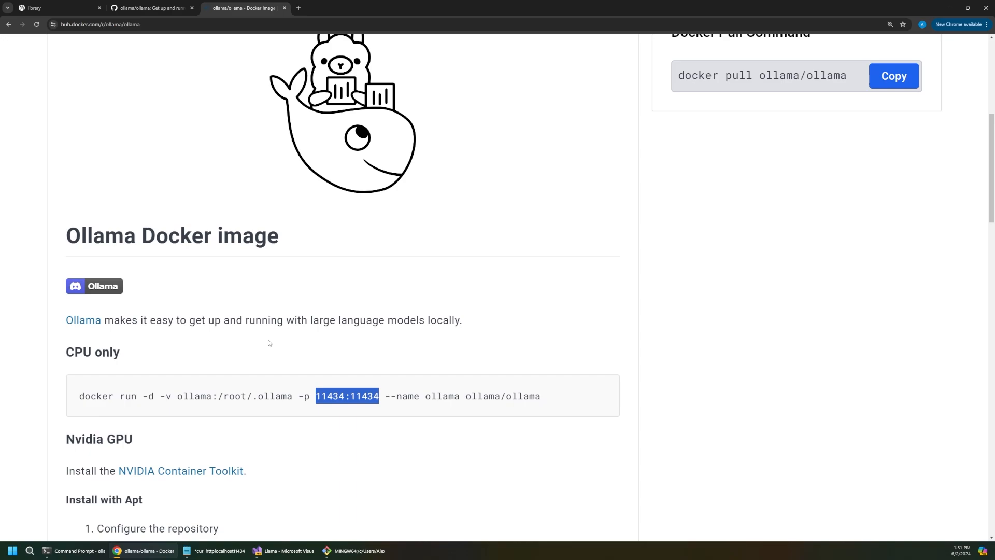
pyautogui.moveTo(246, 349)
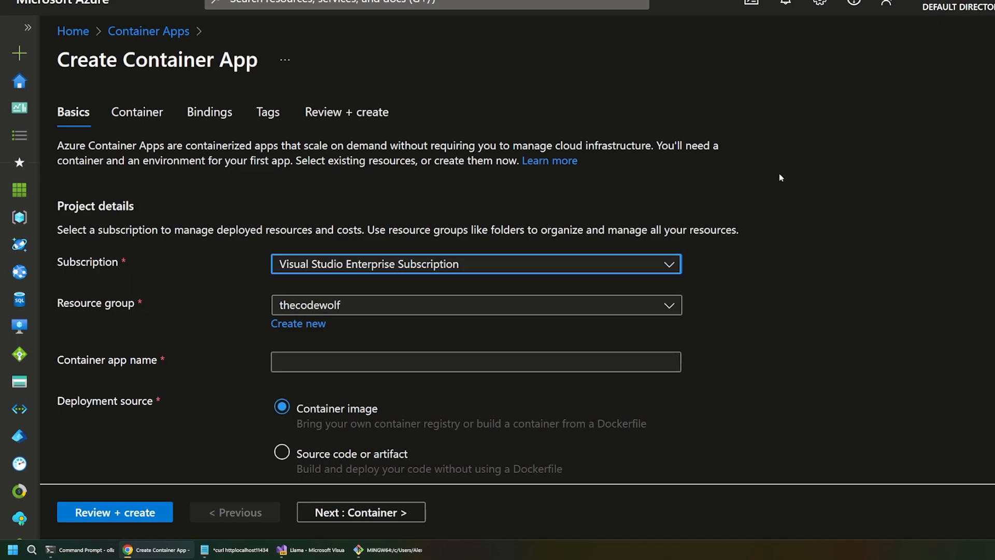
pyautogui.moveTo(429, 132)
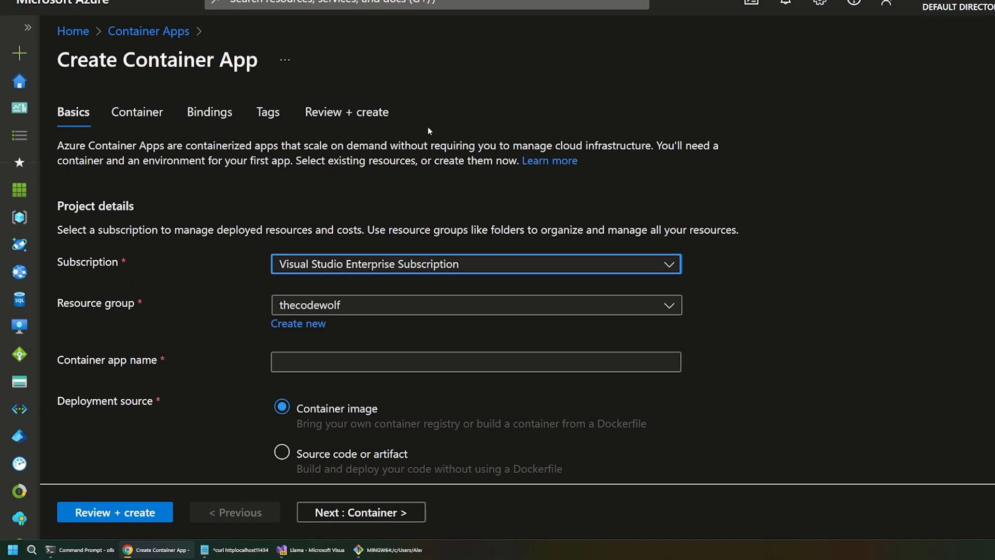
pyautogui.moveTo(425, 101)
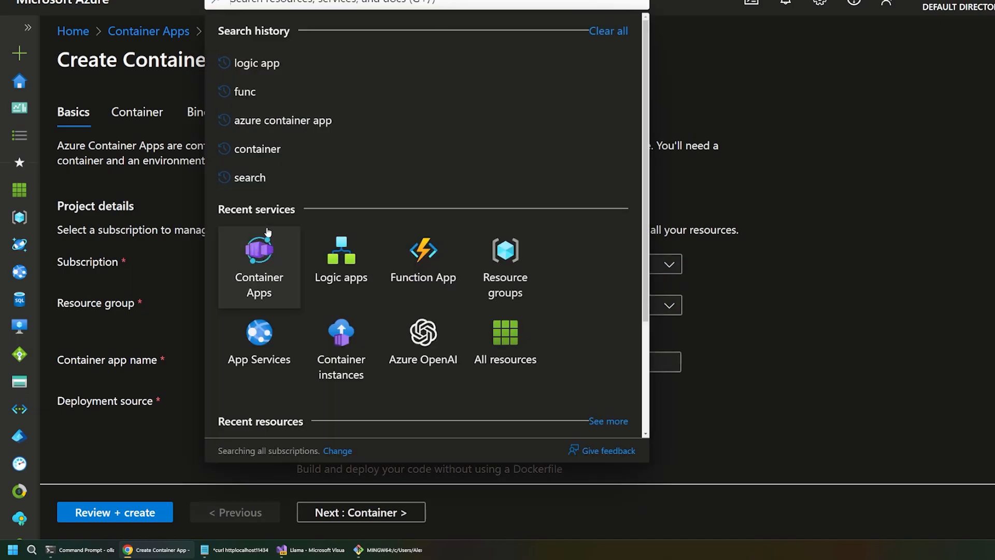
pyautogui.moveTo(341, 267)
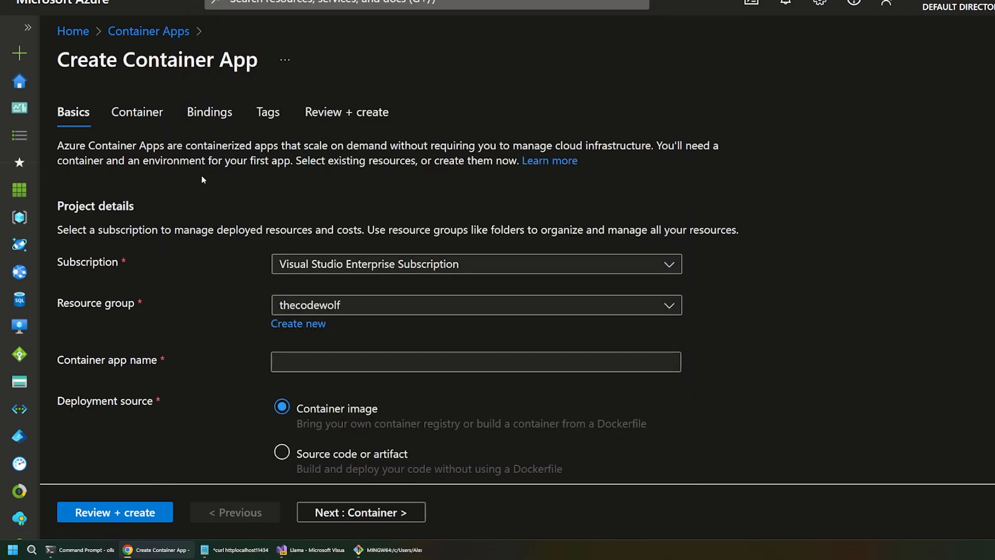
# Step: Name the container app llamawolf2 in East US 2 and start creating a new Container Apps environment
pyautogui.scroll(-3)
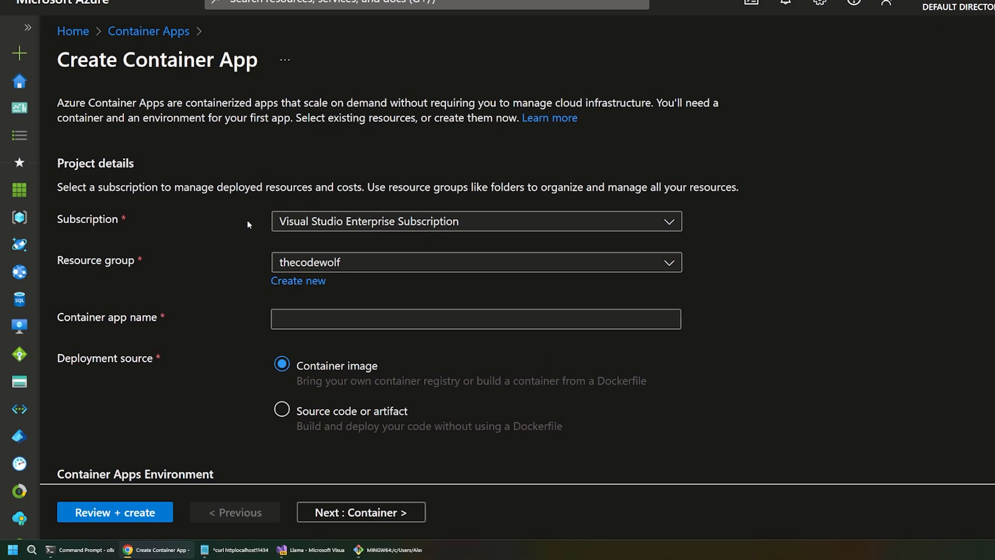
pyautogui.click(475, 318)
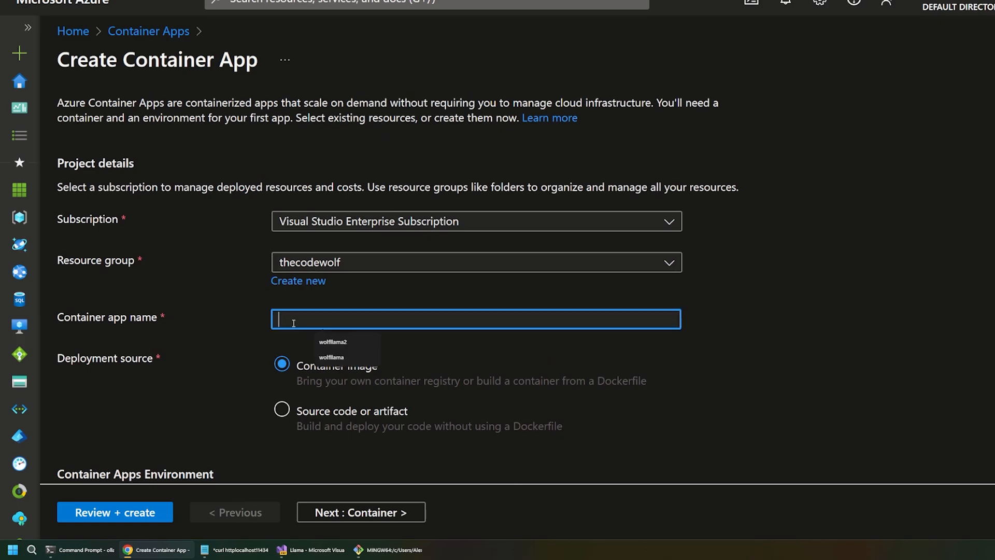
pyautogui.write('llamawolf2')
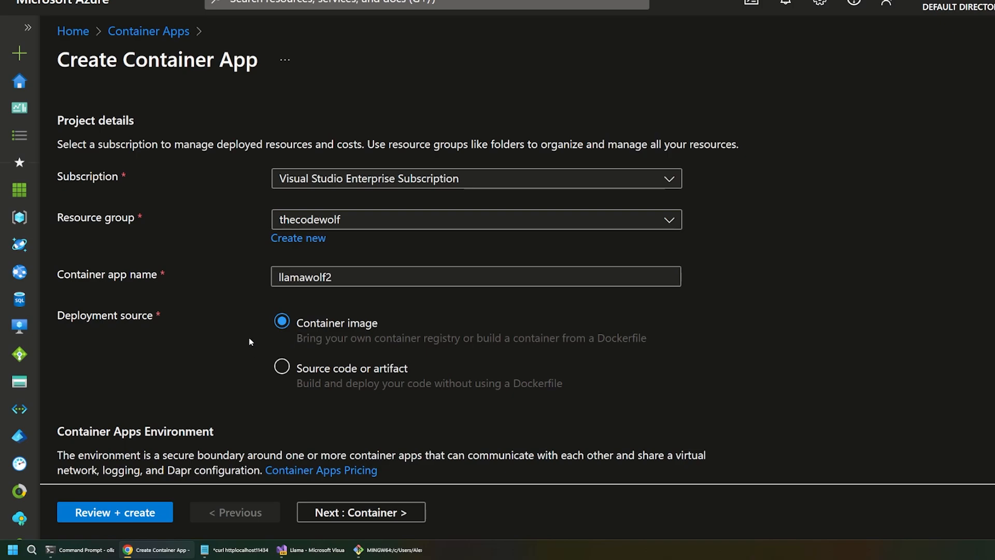
pyautogui.moveTo(191, 312)
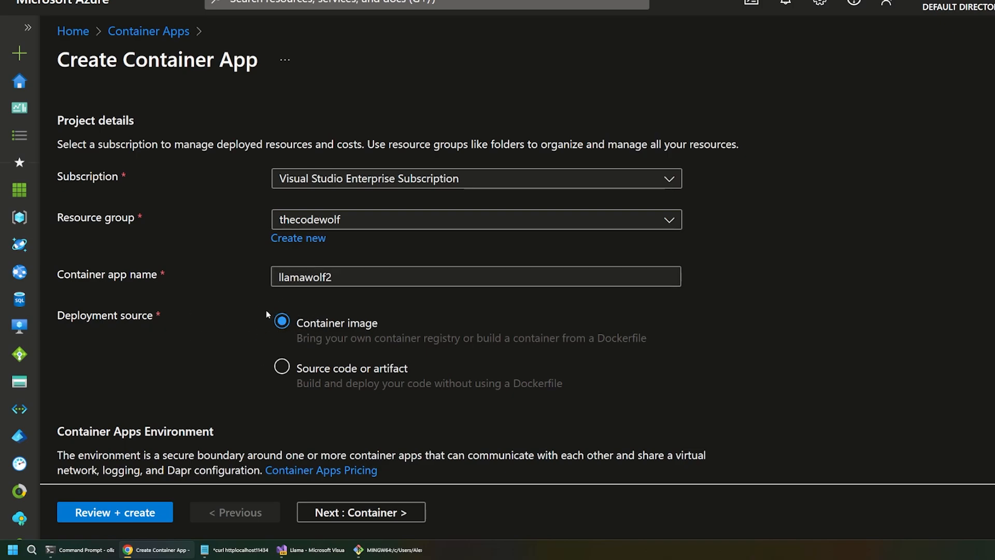
pyautogui.scroll(-3)
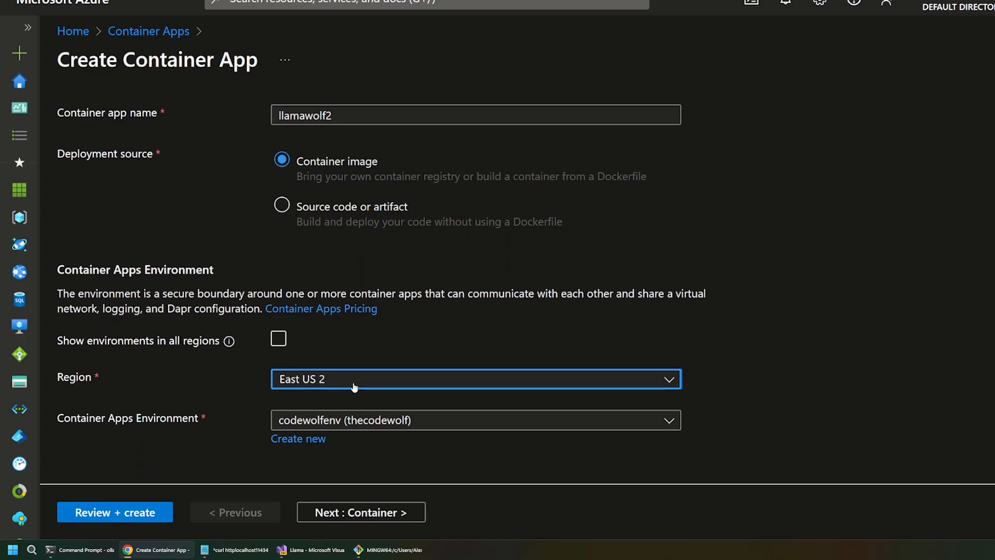
pyautogui.moveTo(273, 408)
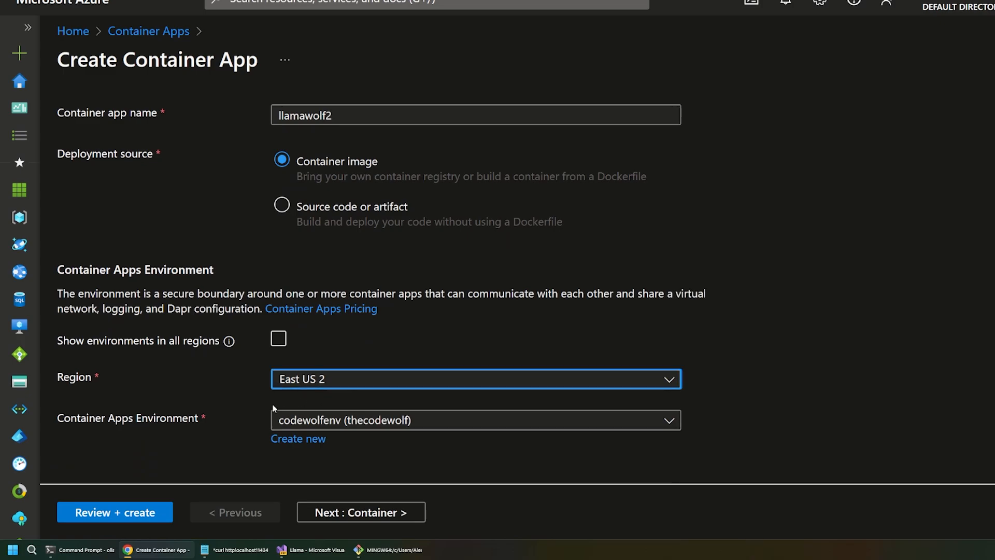
pyautogui.click(297, 437)
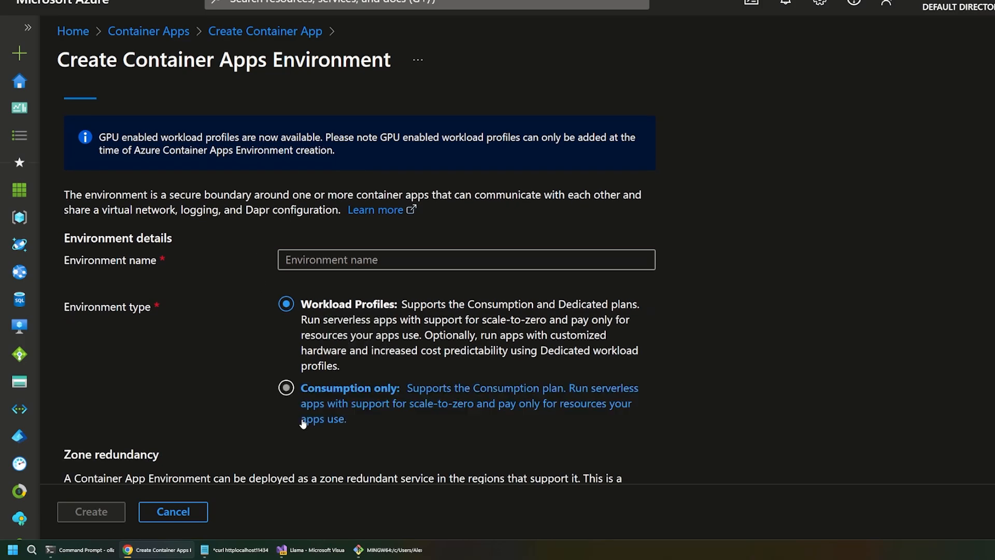
# Step: Create an environment named llamawolfenv with default workload profiles and zone redundancy off
pyautogui.click(286, 304)
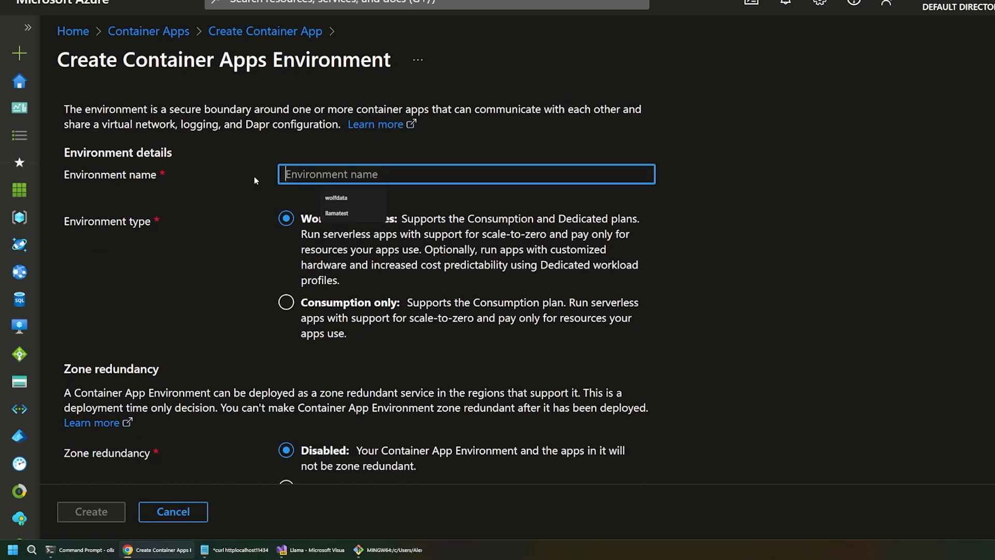
pyautogui.write('llamawolfenv')
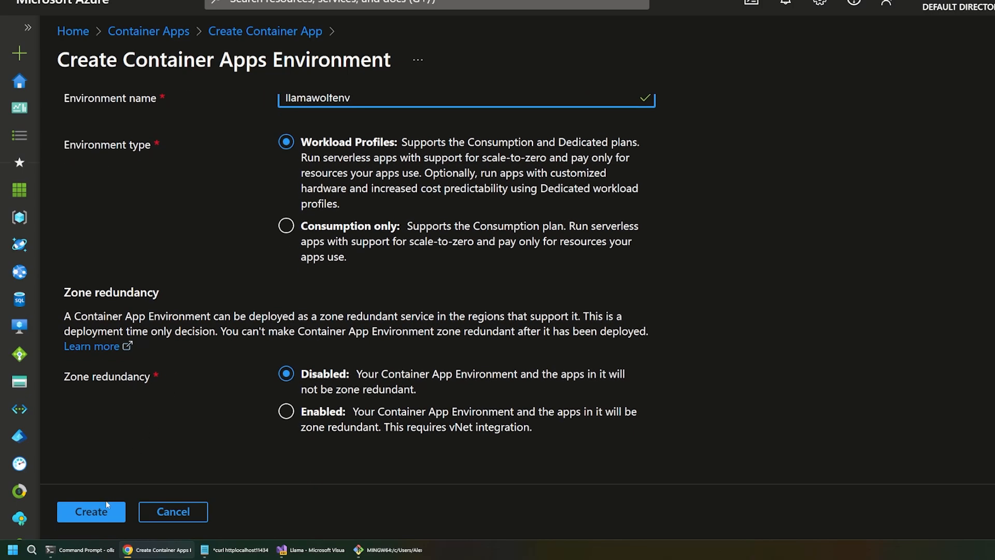
pyautogui.click(92, 511)
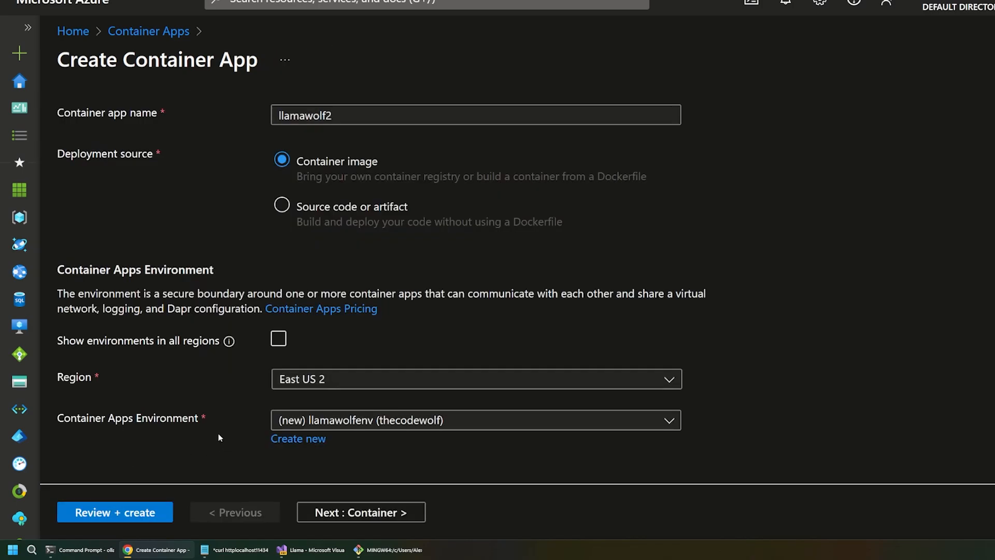
# Step: On the Container settings, drop the quickstart sample image and choose Docker Hub as the image source
pyautogui.click(358, 512)
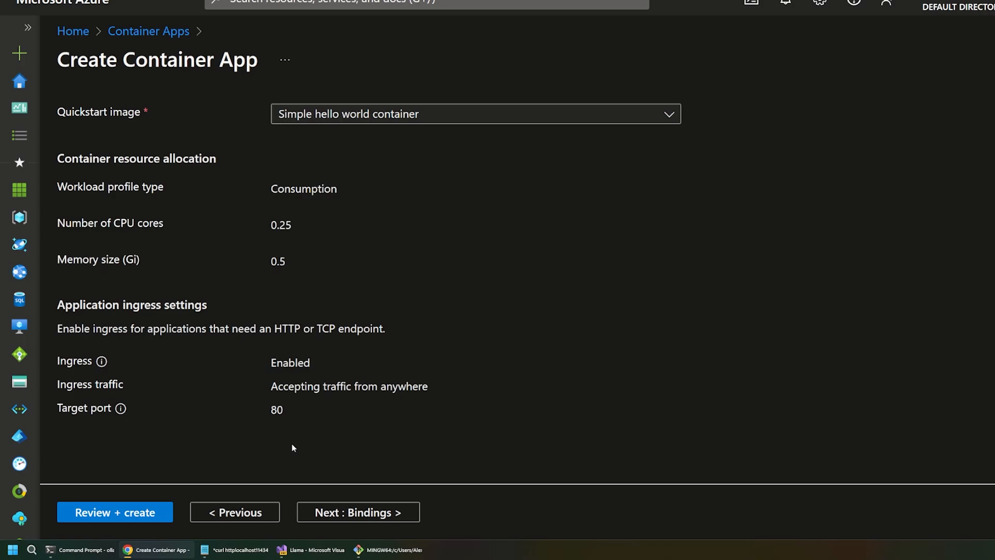
pyautogui.click(138, 112)
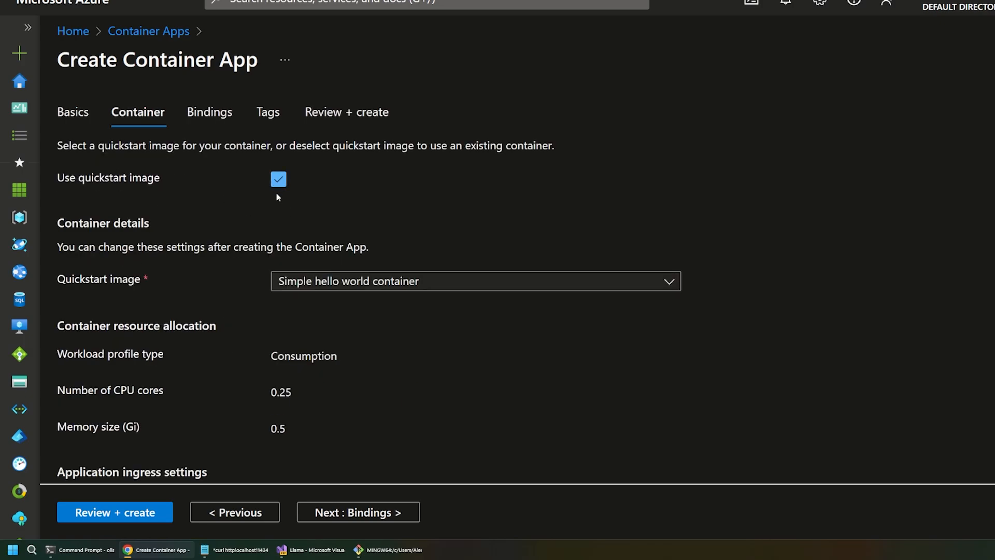
pyautogui.click(277, 180)
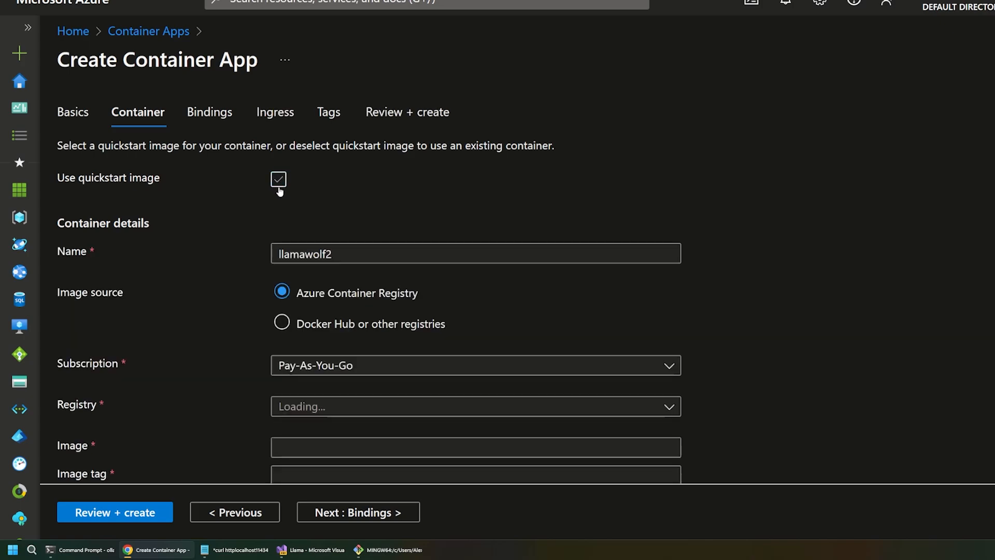
pyautogui.click(277, 179)
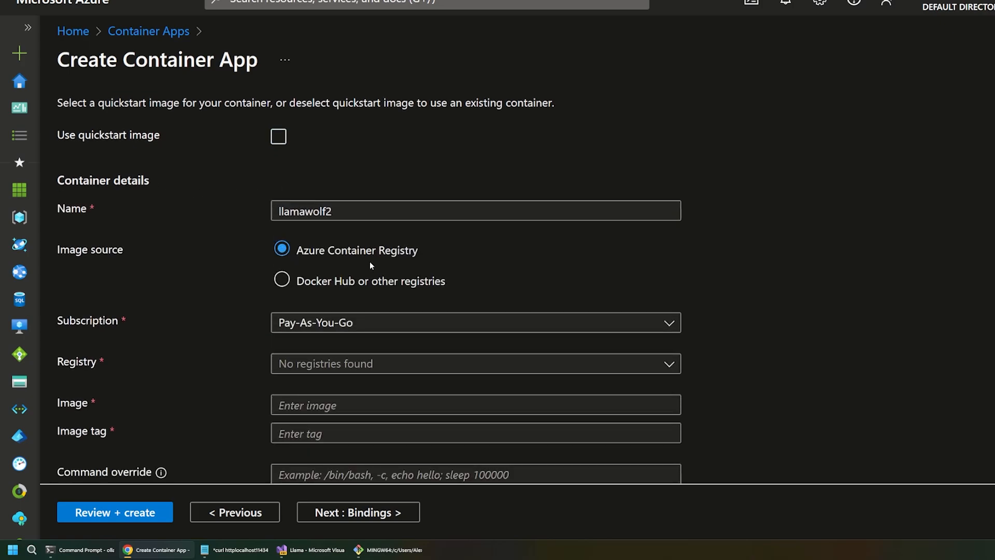
pyautogui.click(281, 281)
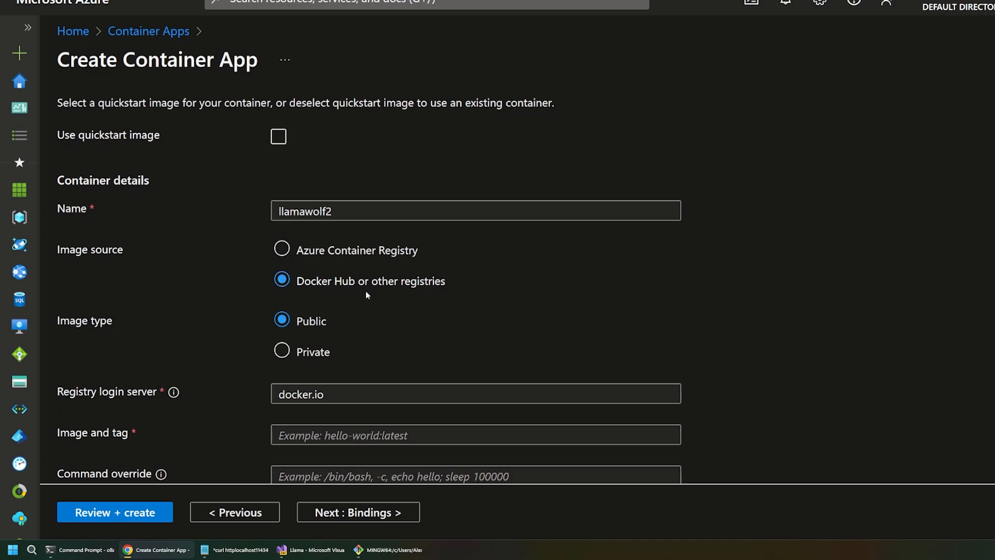
# Step: Use image ollama/ollama with 4 CPU cores and 8 Gi memory, then continue to Bindings
pyautogui.click(156, 550)
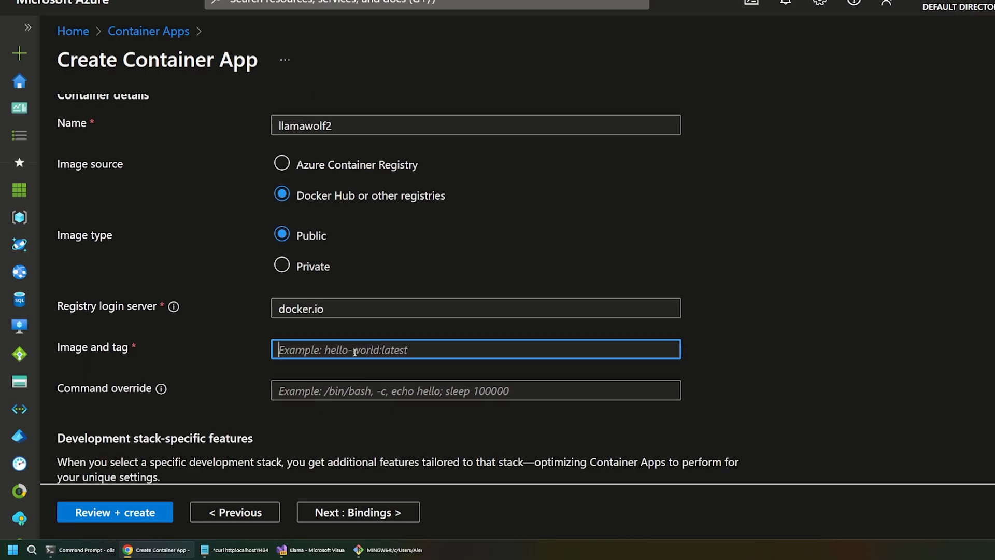
pyautogui.write('ollama/o')
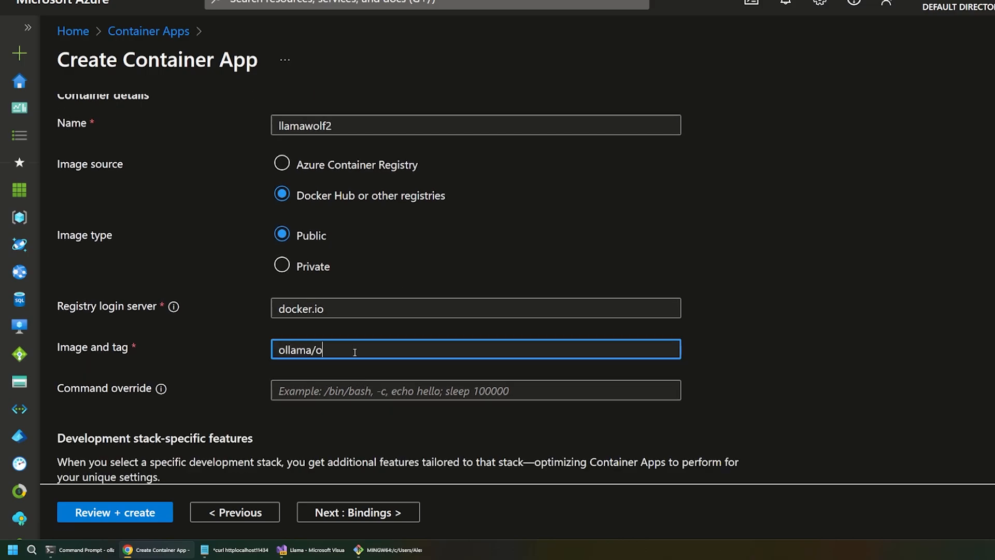
pyautogui.write('llama')
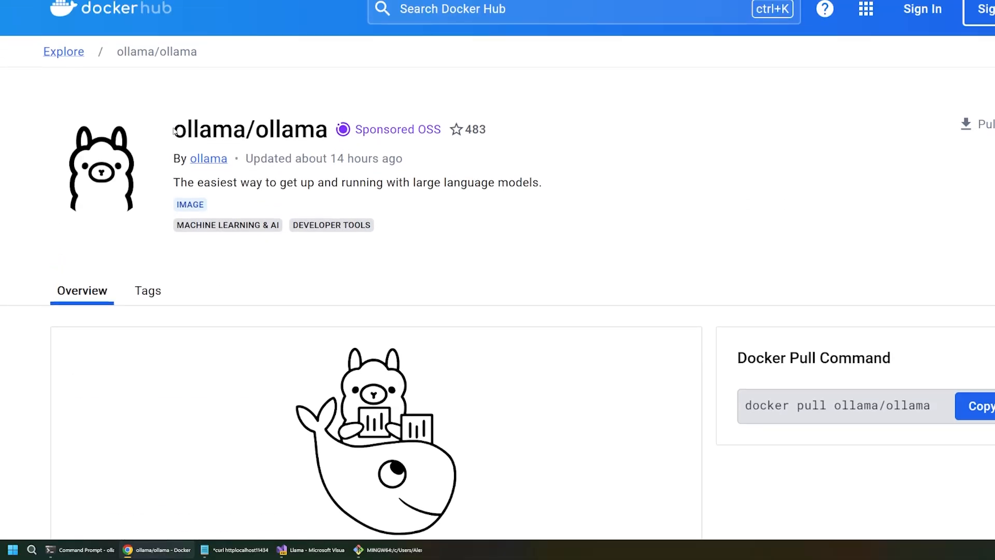
pyautogui.doubleClick(250, 129)
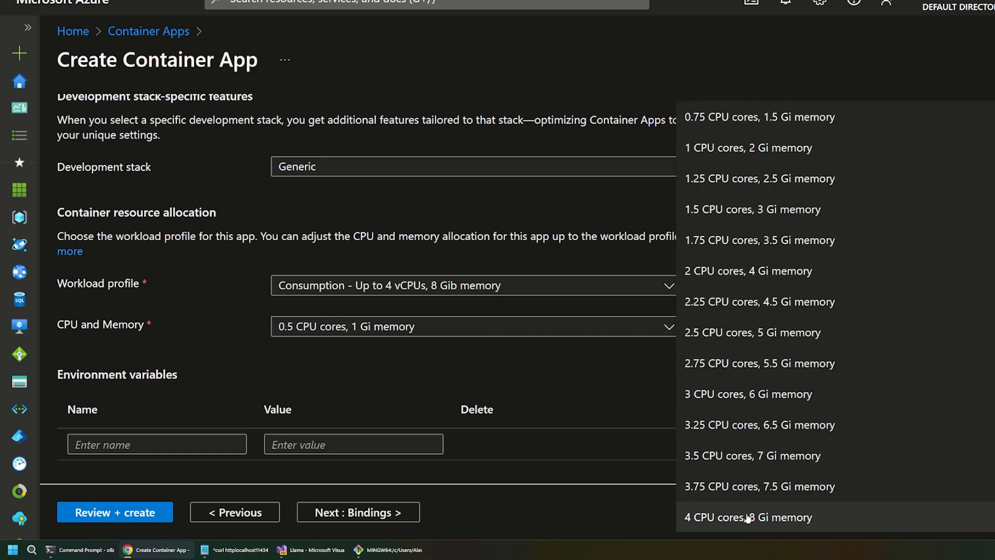
pyautogui.click(748, 517)
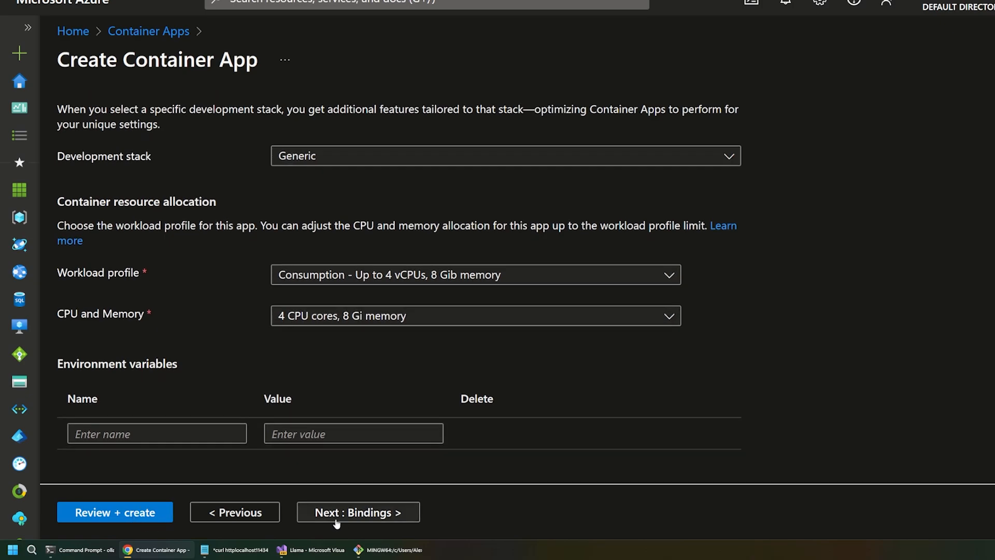
pyautogui.click(357, 512)
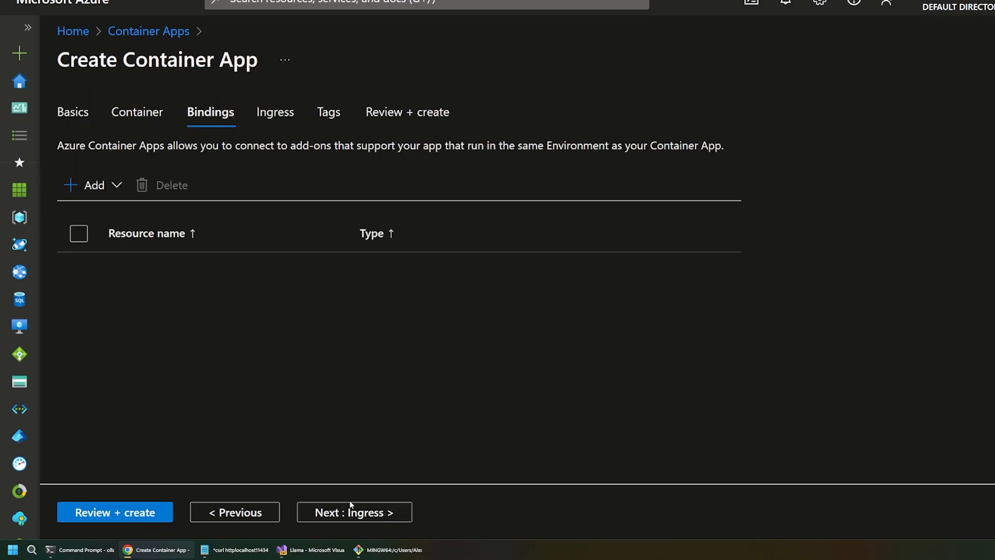
# Step: Enable HTTP ingress with target port 11434 and continue to Review + create, where validation passes
pyautogui.click(353, 512)
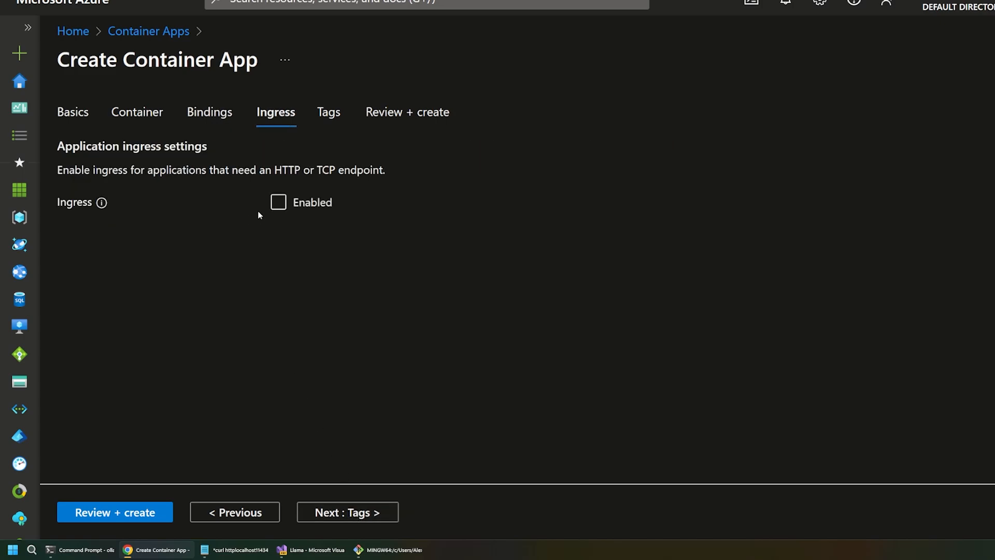
pyautogui.click(278, 202)
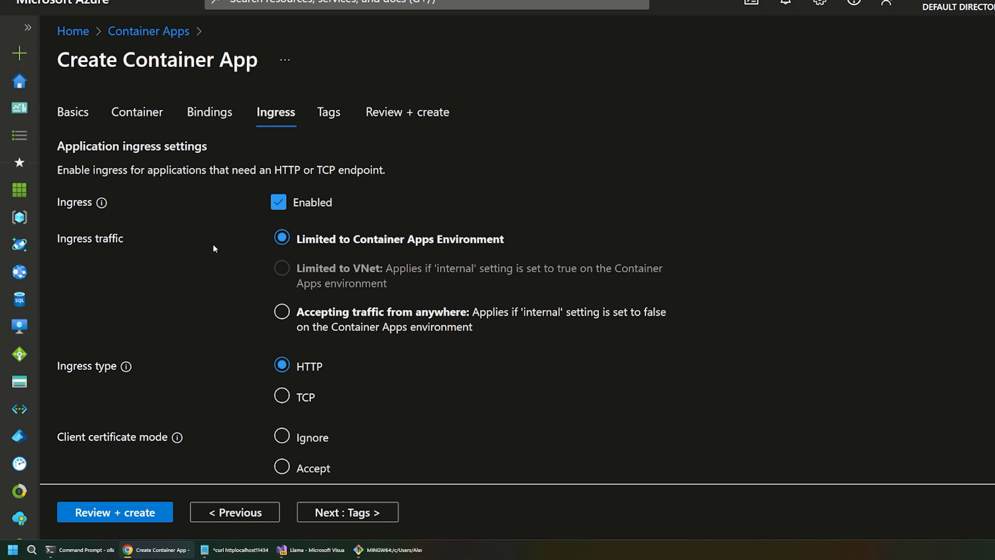
pyautogui.moveTo(222, 253)
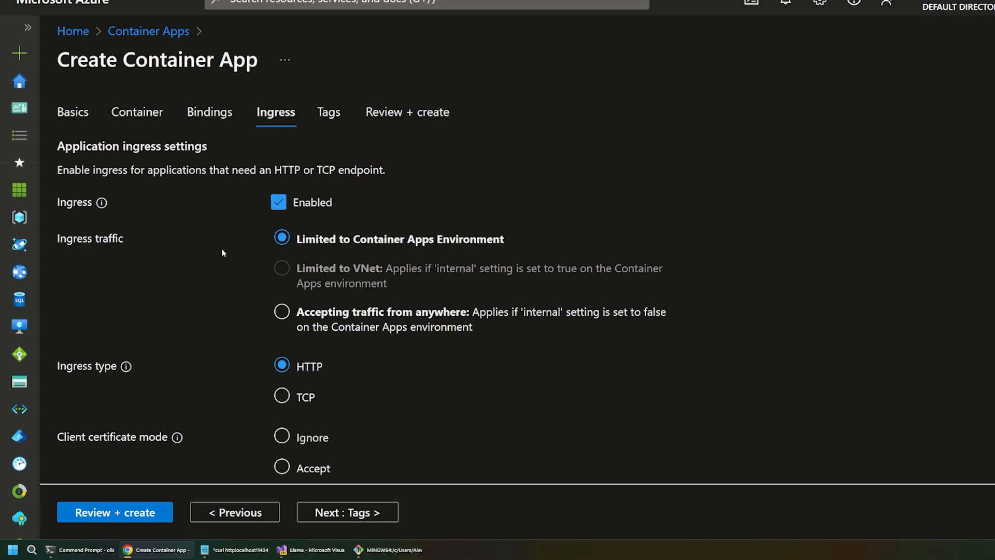
pyautogui.scroll(-3)
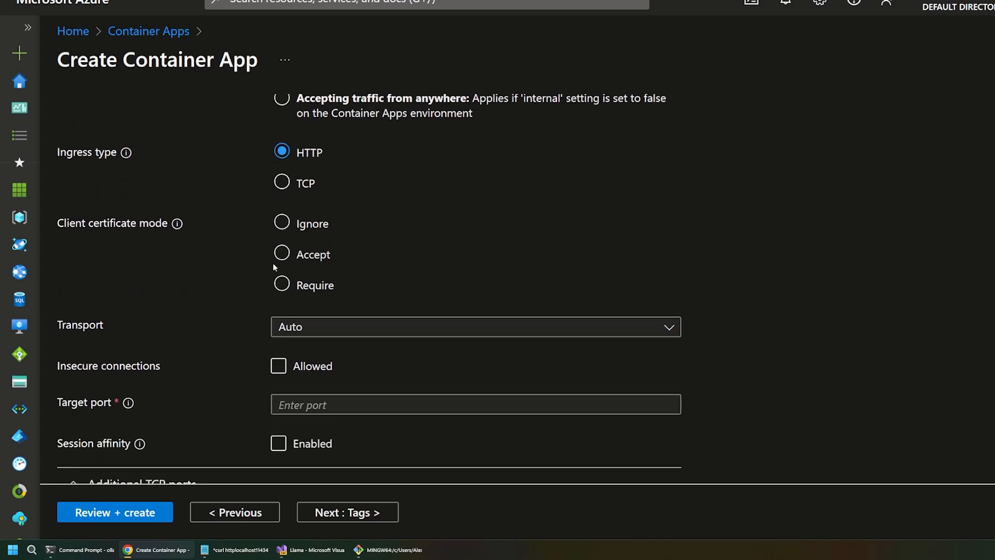
pyautogui.scroll(-3)
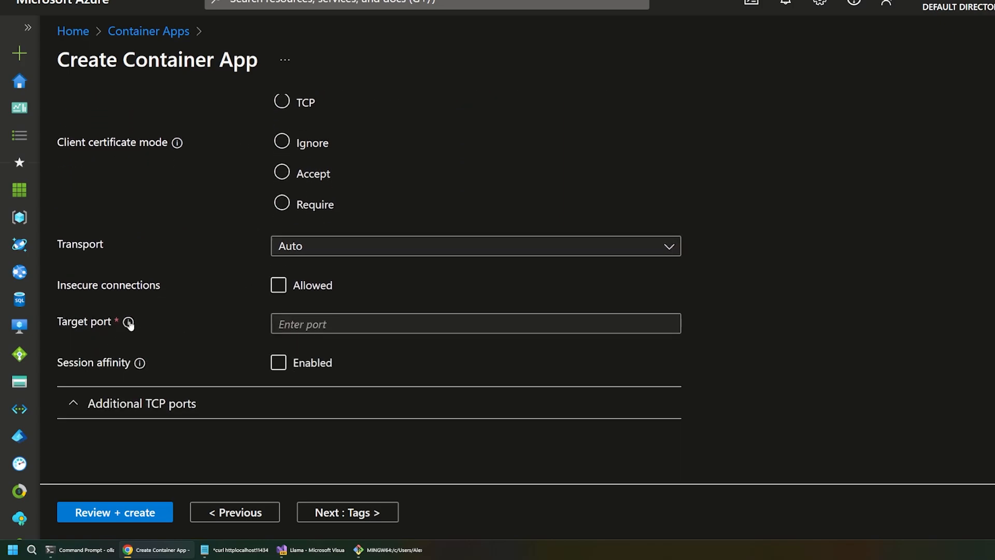
pyautogui.click(475, 323)
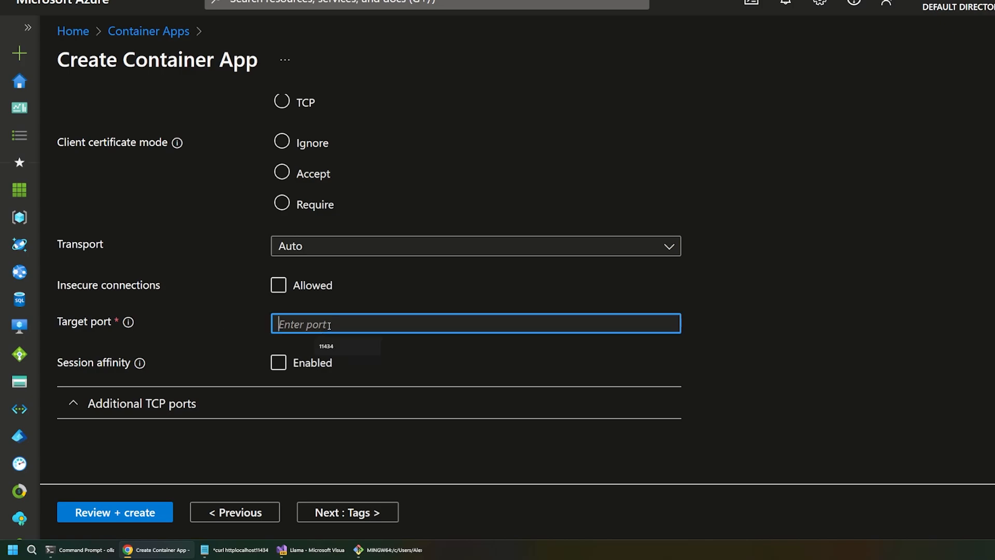
pyautogui.write('11434')
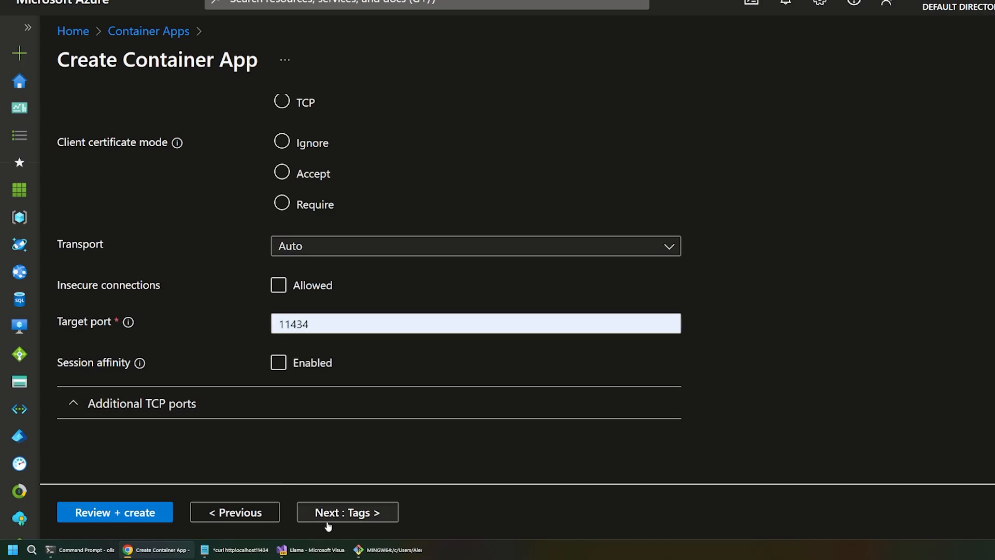
pyautogui.click(347, 512)
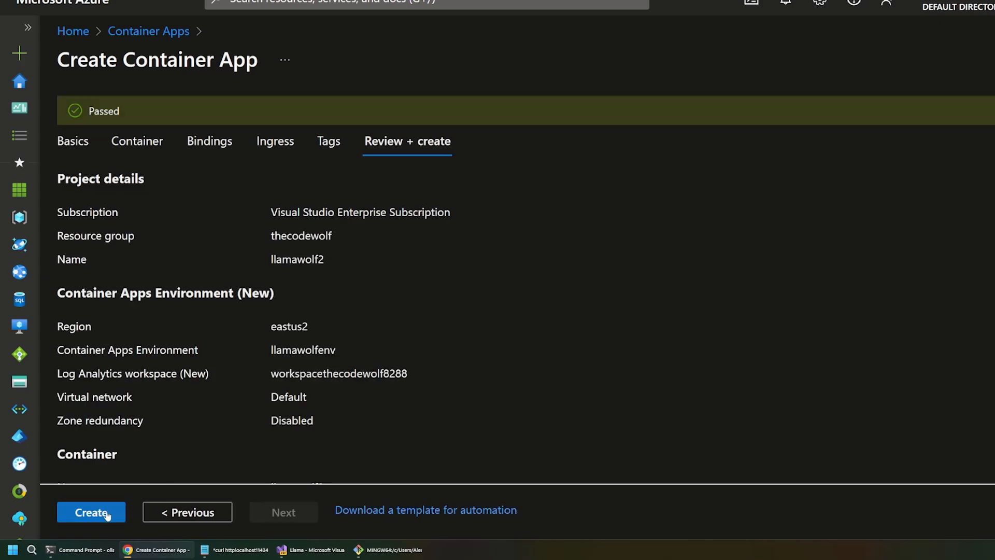
# Step: Create the llamawolf2 container app and open its overview showing it running with an application URL
pyautogui.click(91, 511)
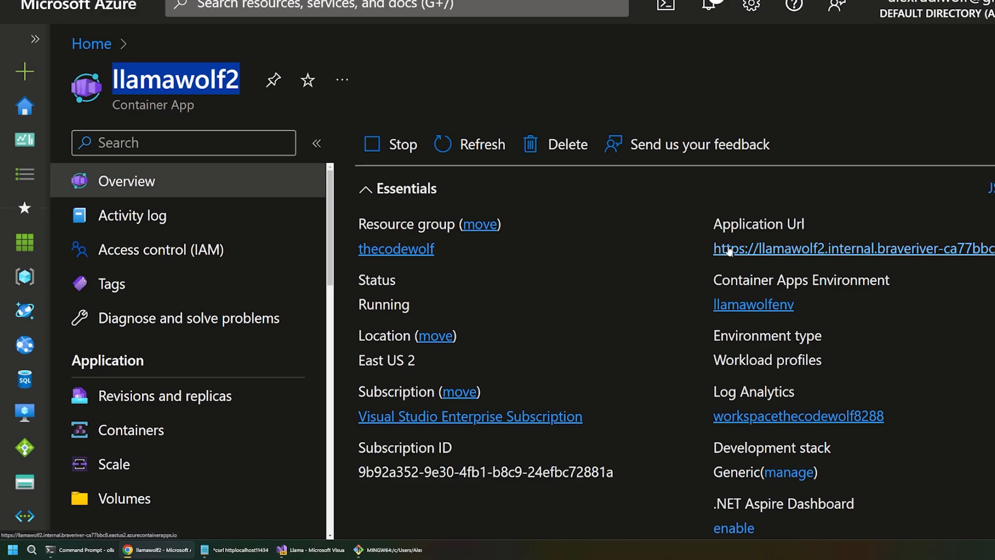
pyautogui.click(850, 247)
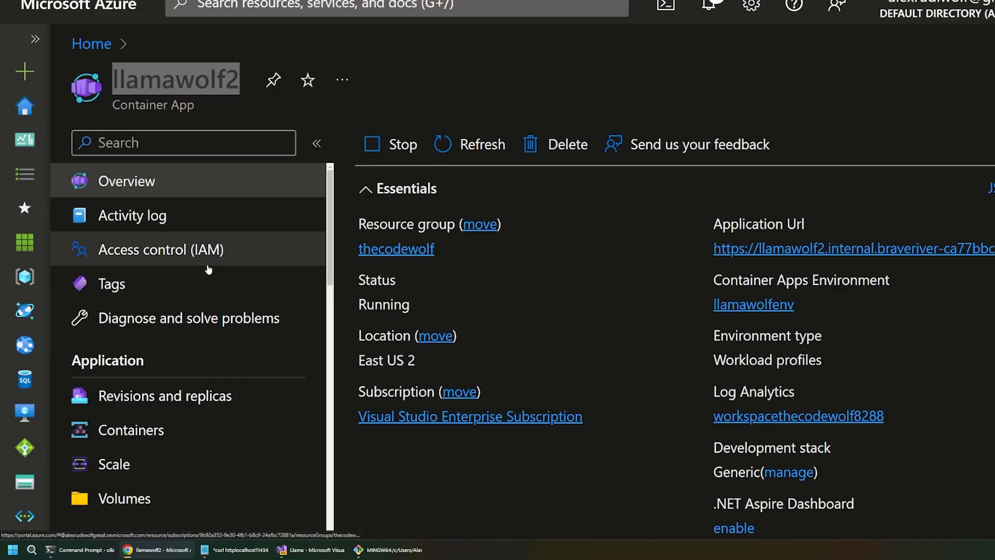
pyautogui.scroll(-3)
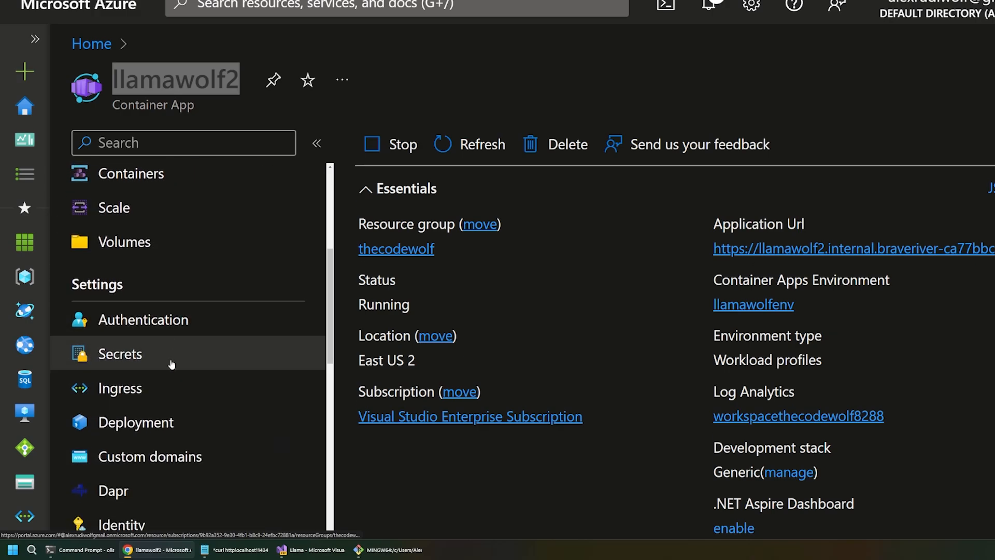
# Step: Set llamawolf2's ingress to accept traffic from anywhere and save it
pyautogui.click(120, 388)
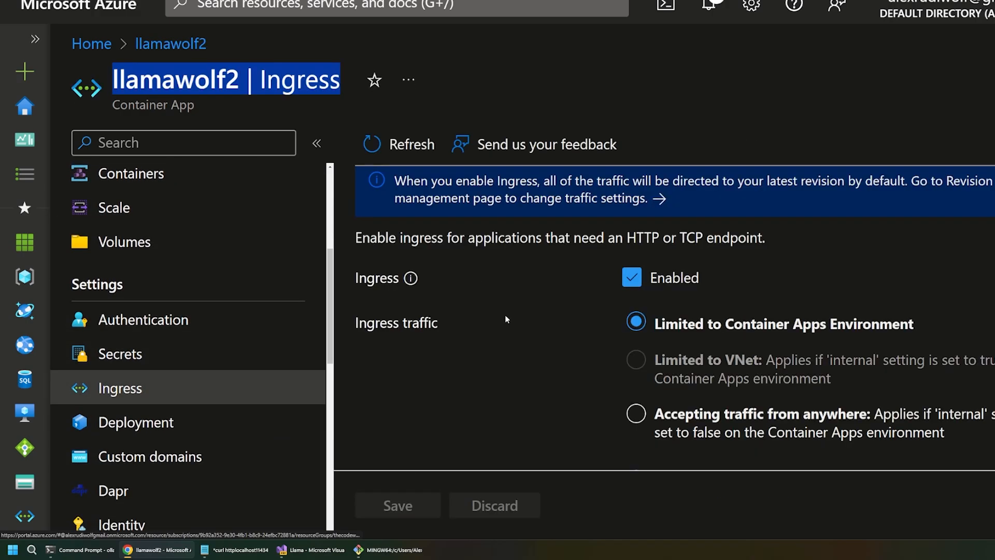
pyautogui.click(636, 414)
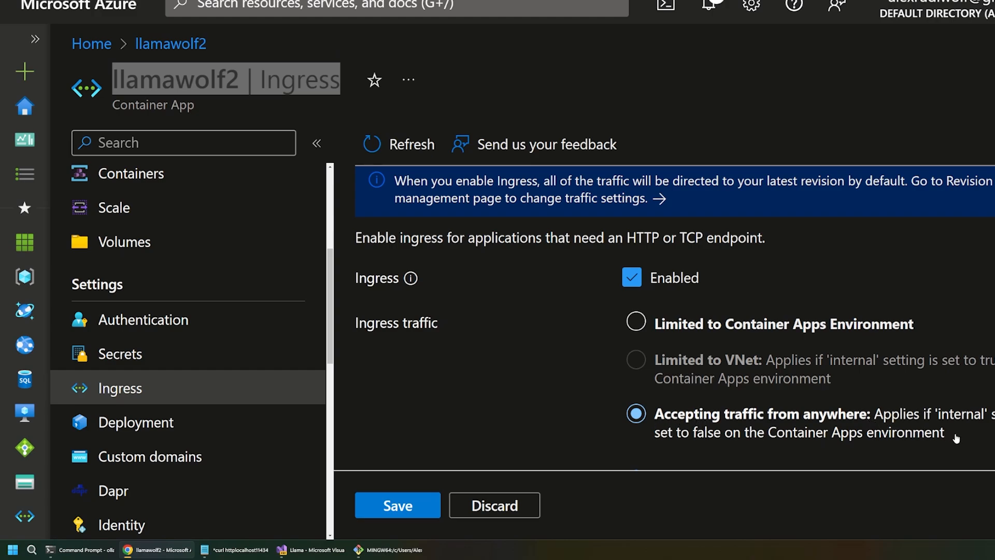
pyautogui.moveTo(832, 433)
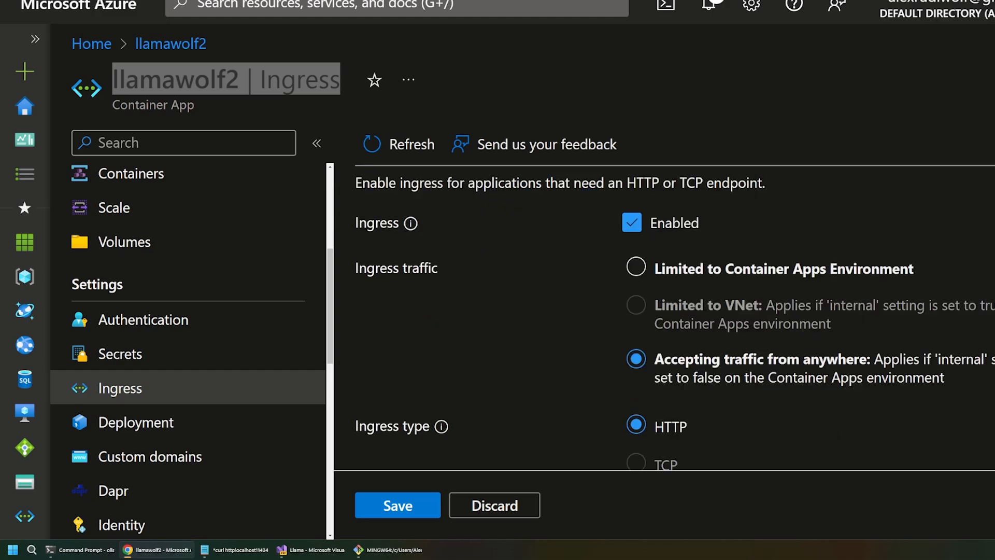
pyautogui.scroll(-3)
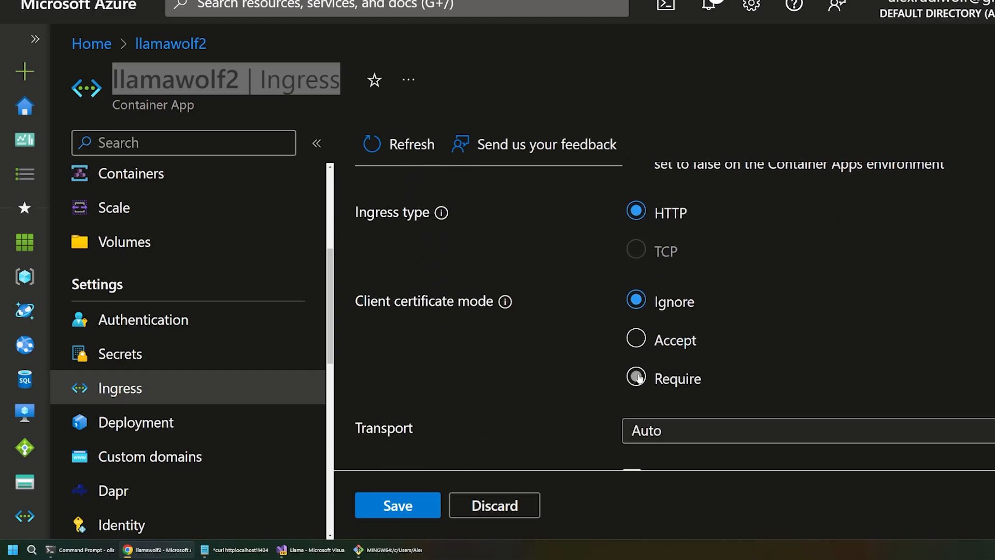
pyautogui.scroll(-3)
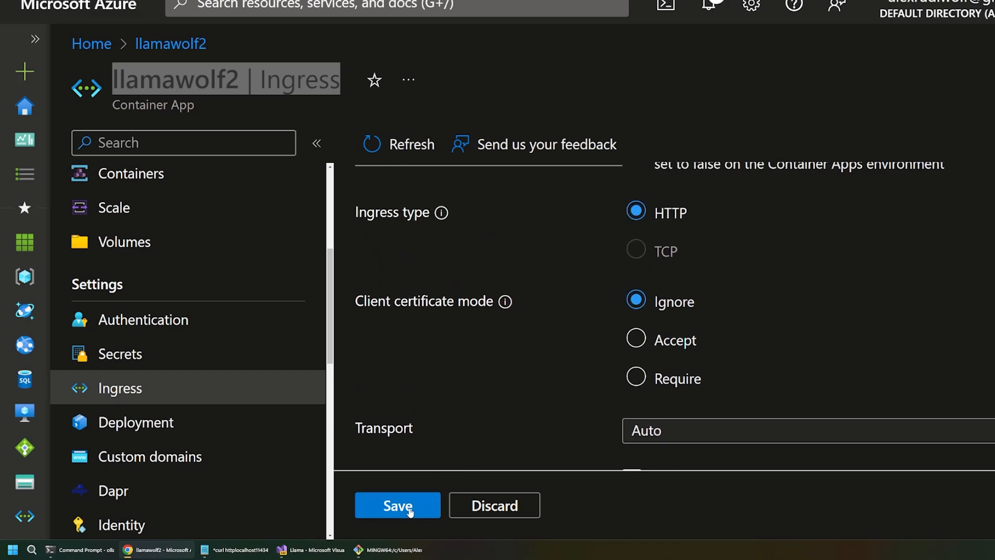
pyautogui.click(397, 505)
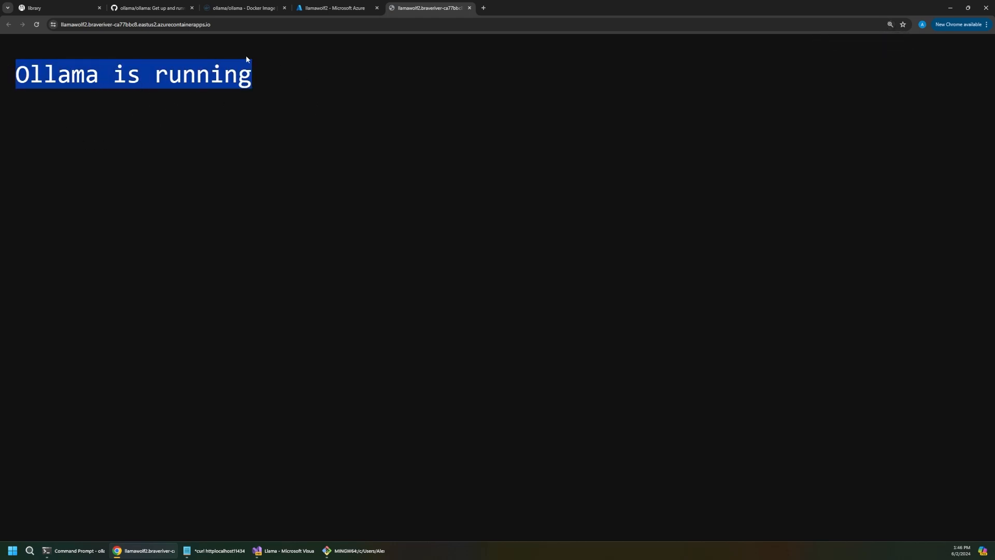
# Step: Check the public URL shows 'Ollama is running', then return to the llamawolf2 overview
pyautogui.click(333, 69)
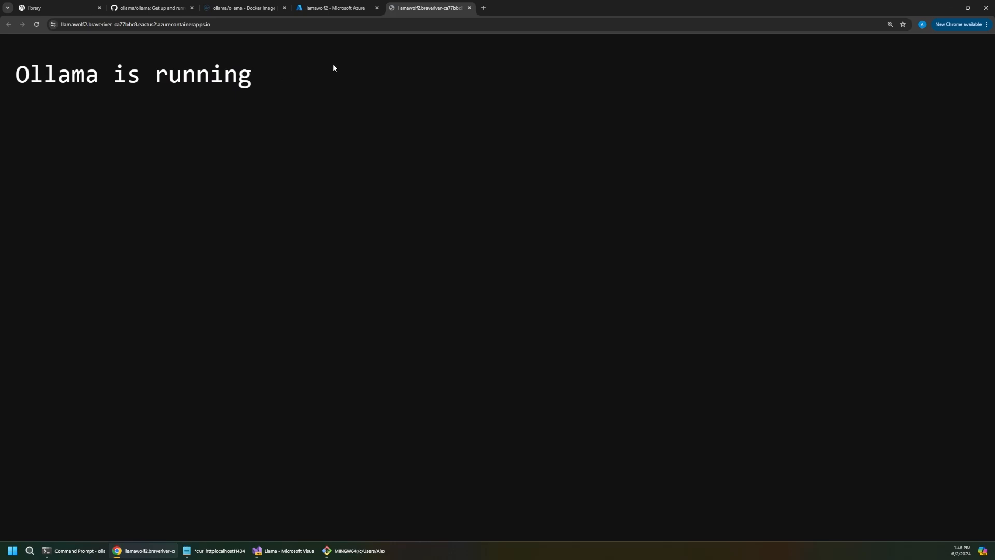
pyautogui.moveTo(336, 53)
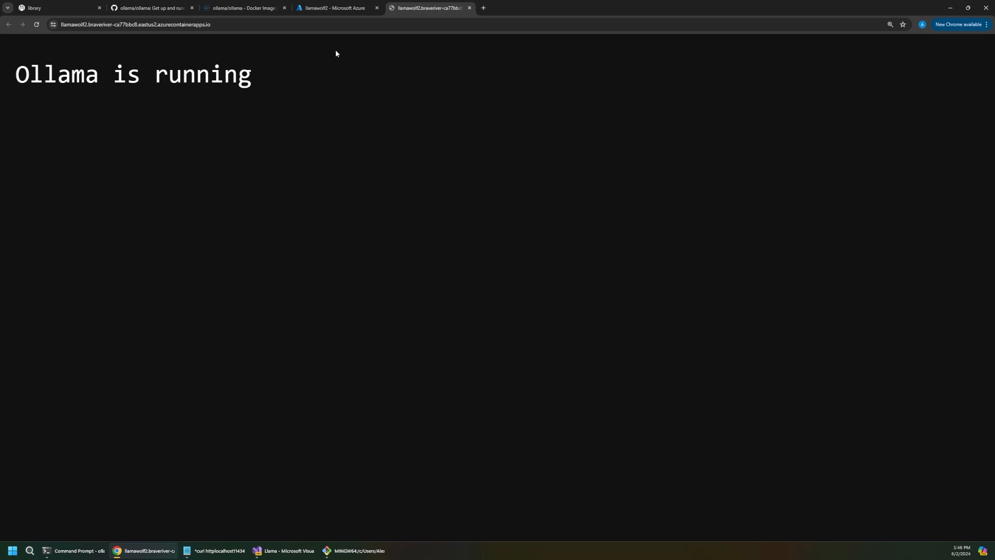
pyautogui.moveTo(375, 58)
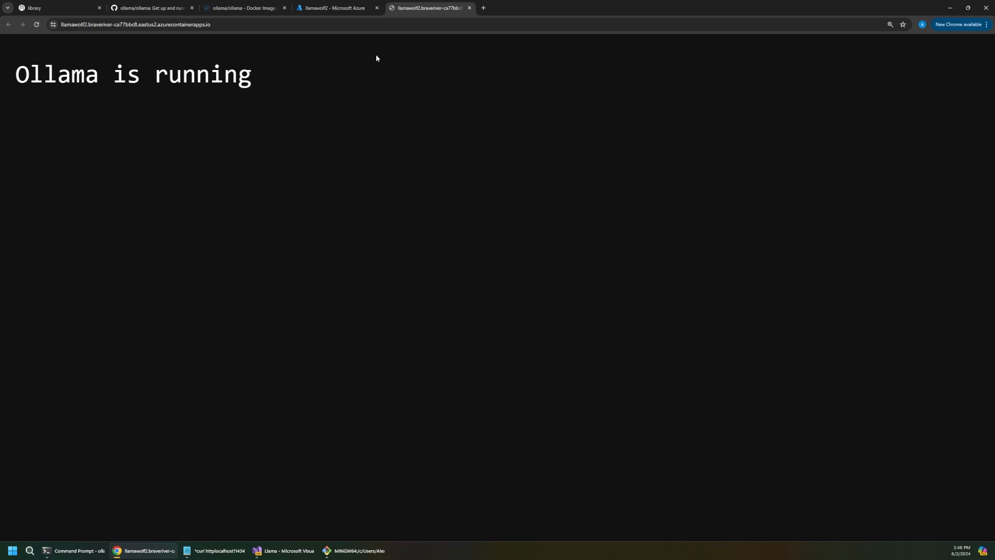
pyautogui.click(336, 7)
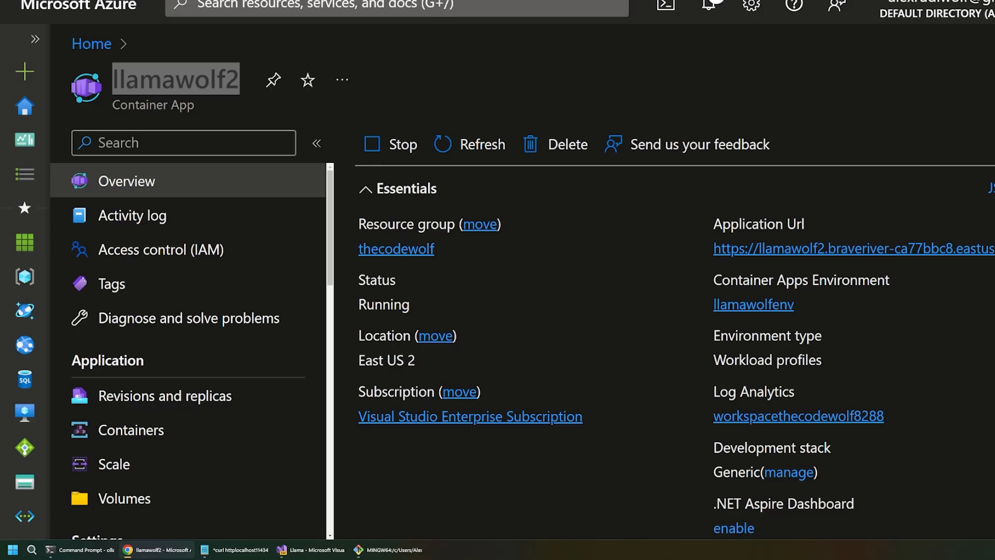
# Step: Connect a /bin/sh console session to the llamawolf2 container from Monitoring
pyautogui.scroll(-3)
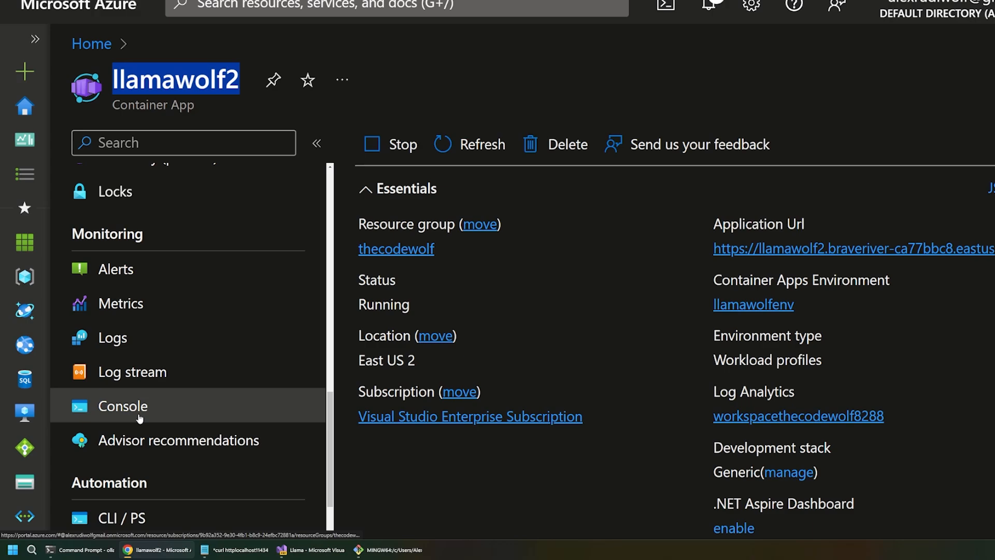
pyautogui.click(123, 405)
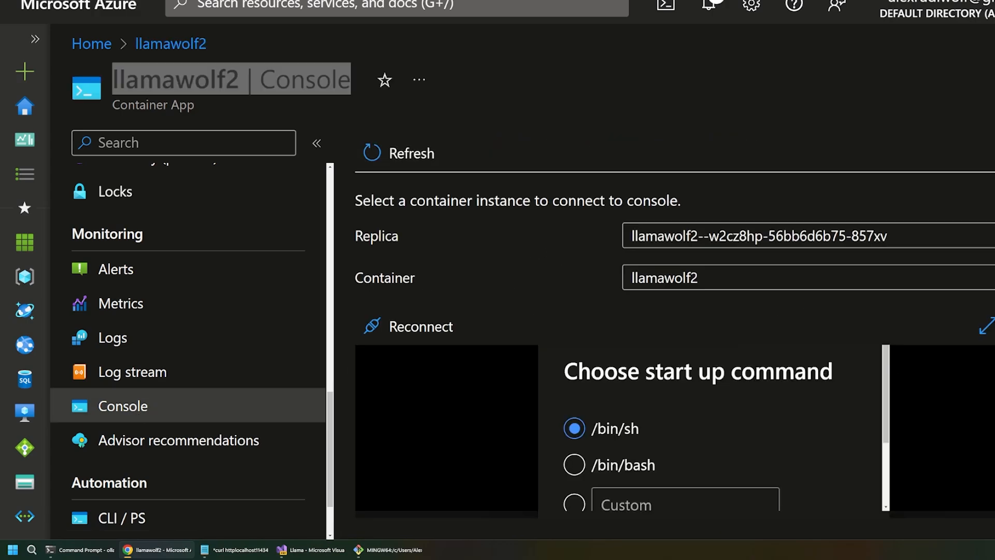
pyautogui.scroll(-3)
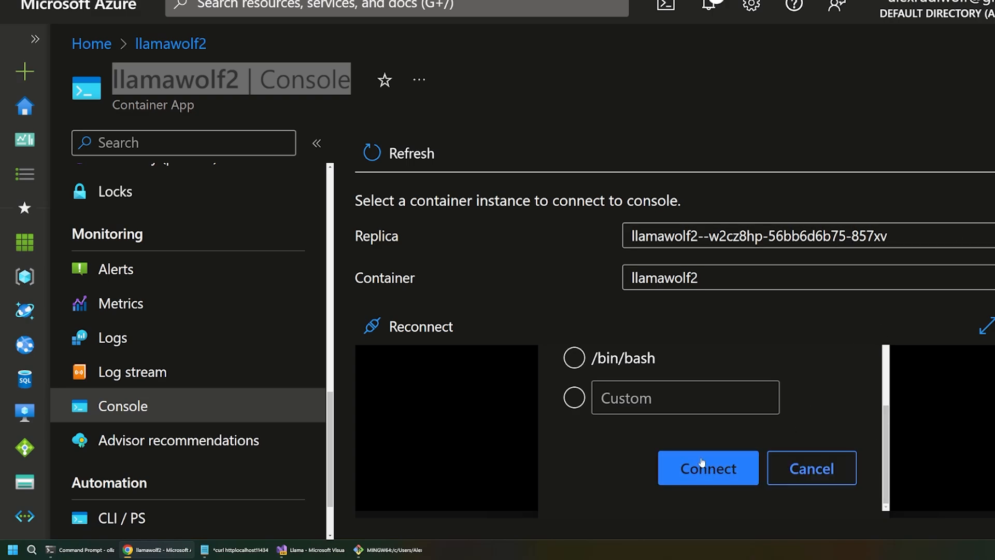
pyautogui.click(707, 467)
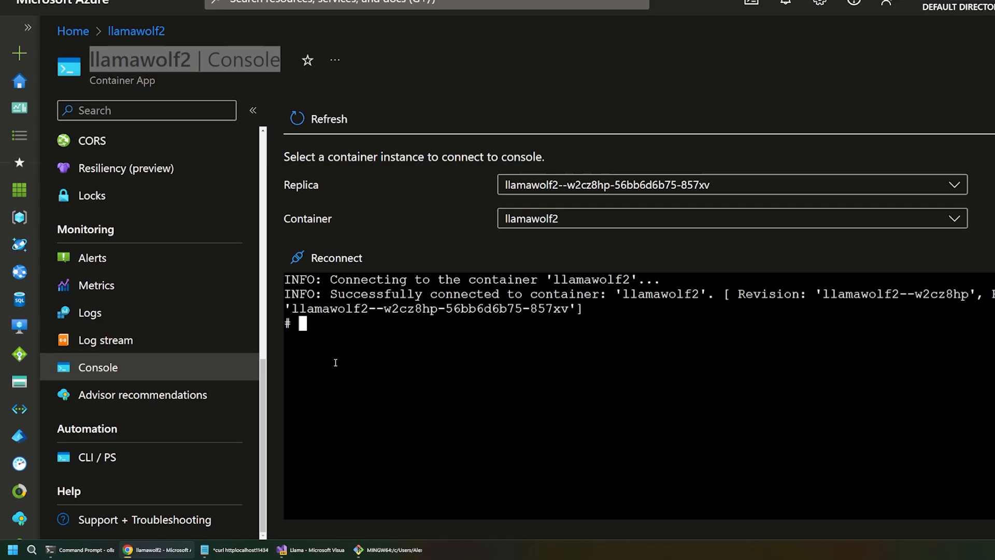
# Step: Run 'ollama run phi3:mini' in the container console and prompt it 'Write me a haiku'
pyautogui.write('ollama')
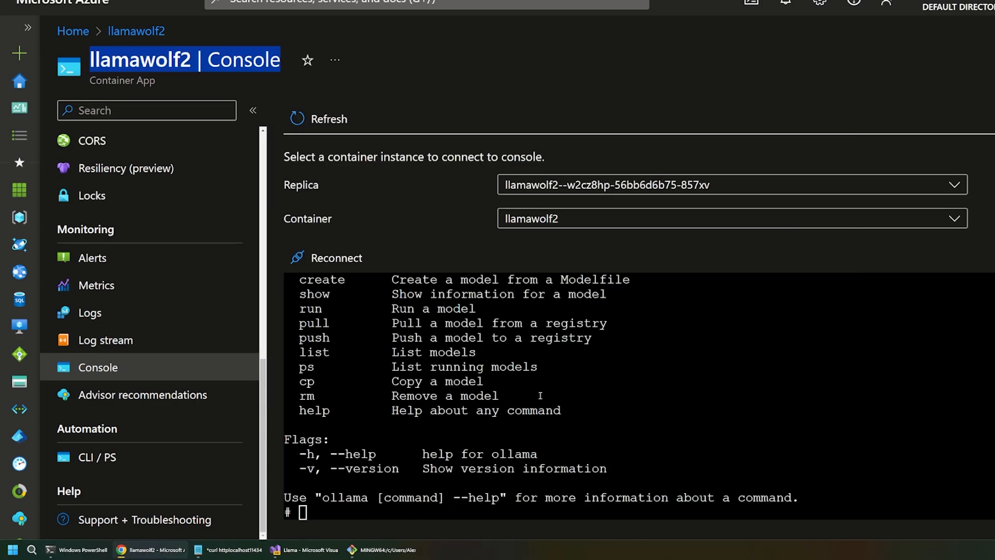
pyautogui.write('ollama run phi')
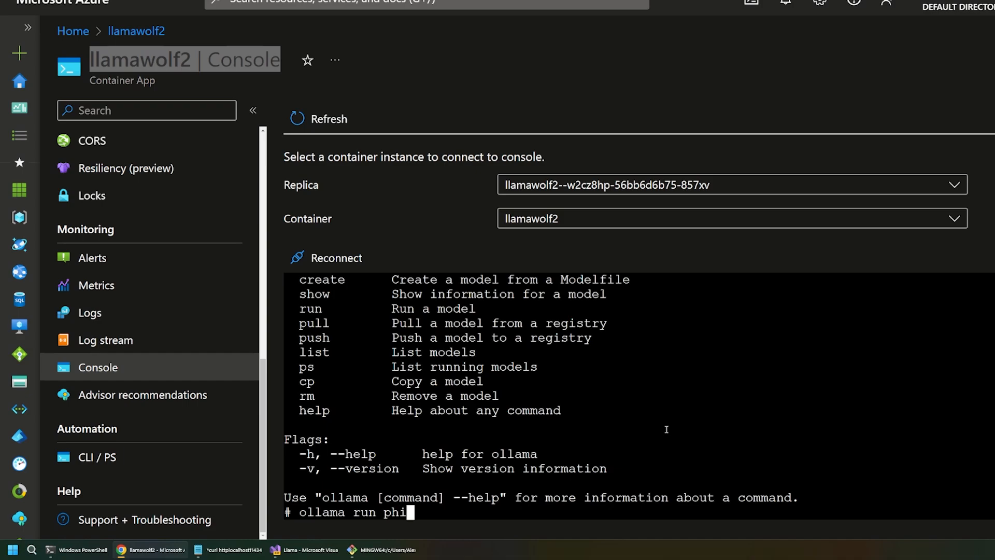
pyautogui.write('3:mini')
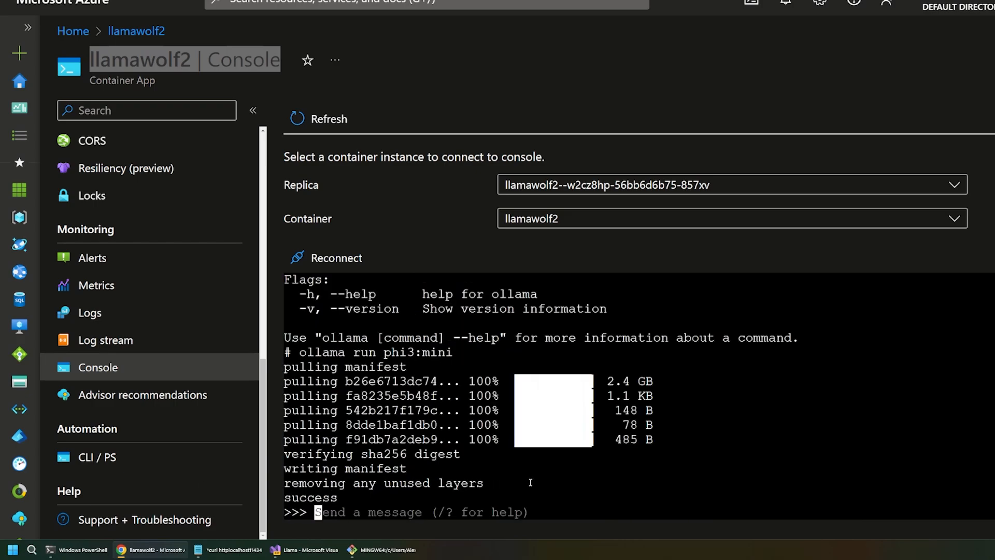
pyautogui.write('Write me a haiku')
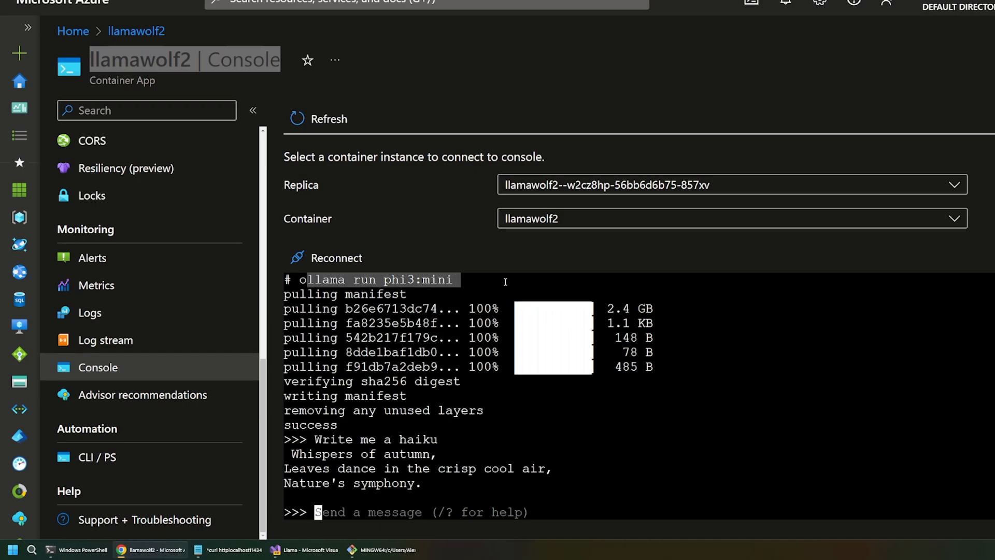
pyautogui.moveTo(442, 318)
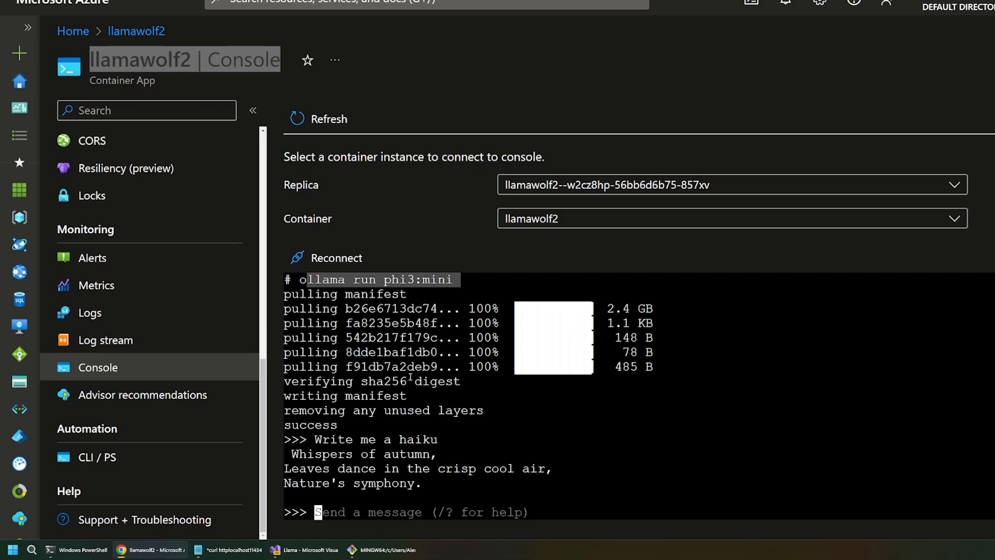
pyautogui.moveTo(323, 437)
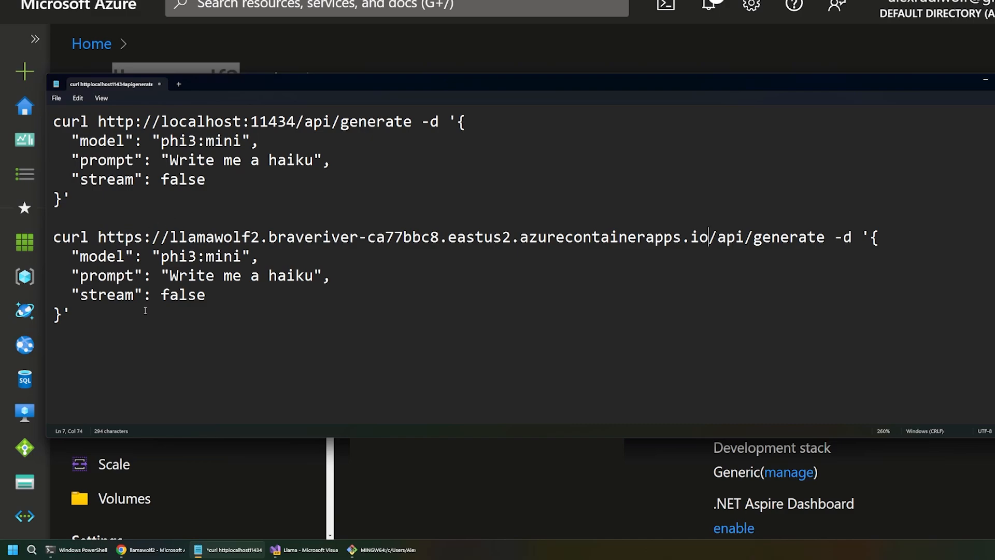
# Step: Select the curl command targeting llamawolf2's azurecontainerapps.io generate endpoint
pyautogui.moveTo(54, 236); pyautogui.dragTo(67, 315)
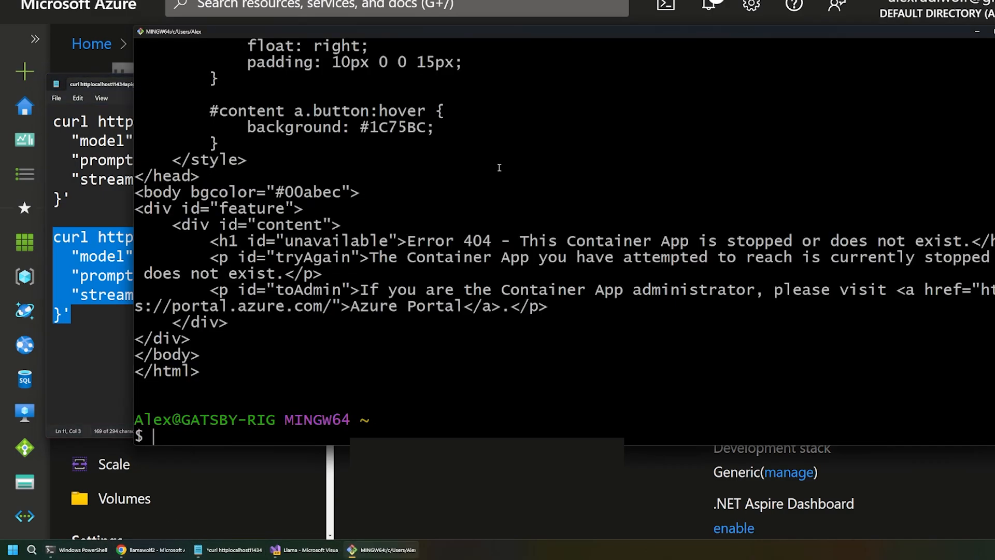
# Step: Clear Git Bash, paste and run the curl haiku request against llamawolf2's public endpoint
pyautogui.write('c')
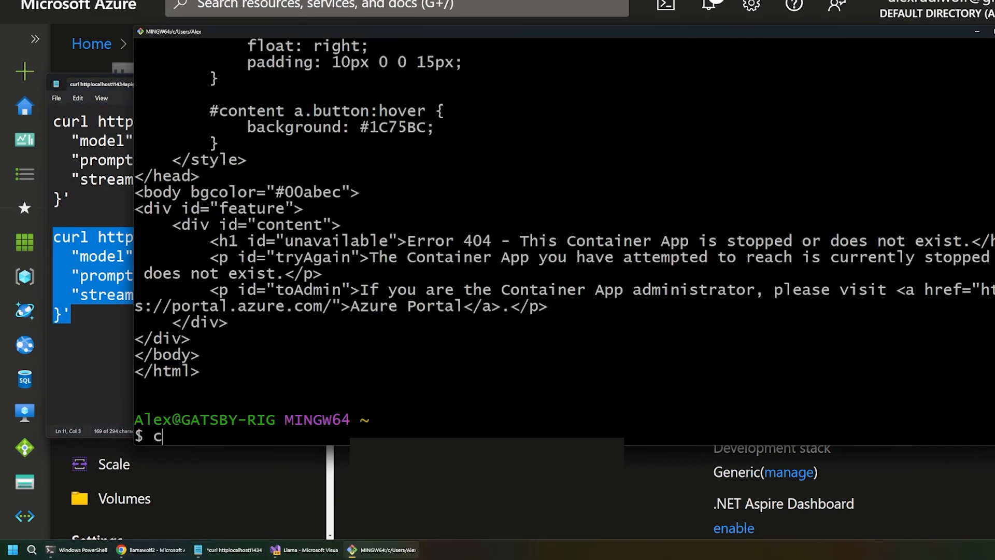
pyautogui.rightClick(480, 184)
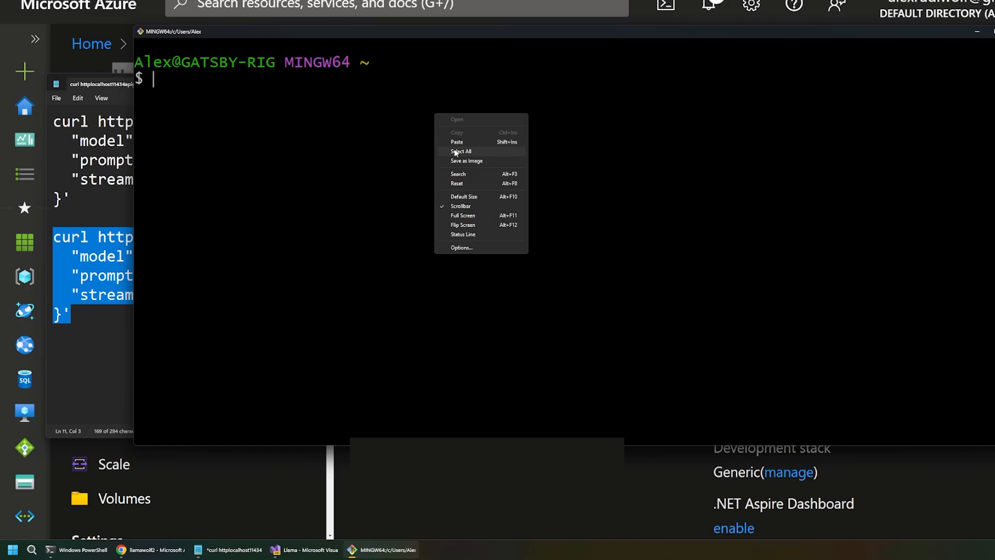
pyautogui.click(460, 151)
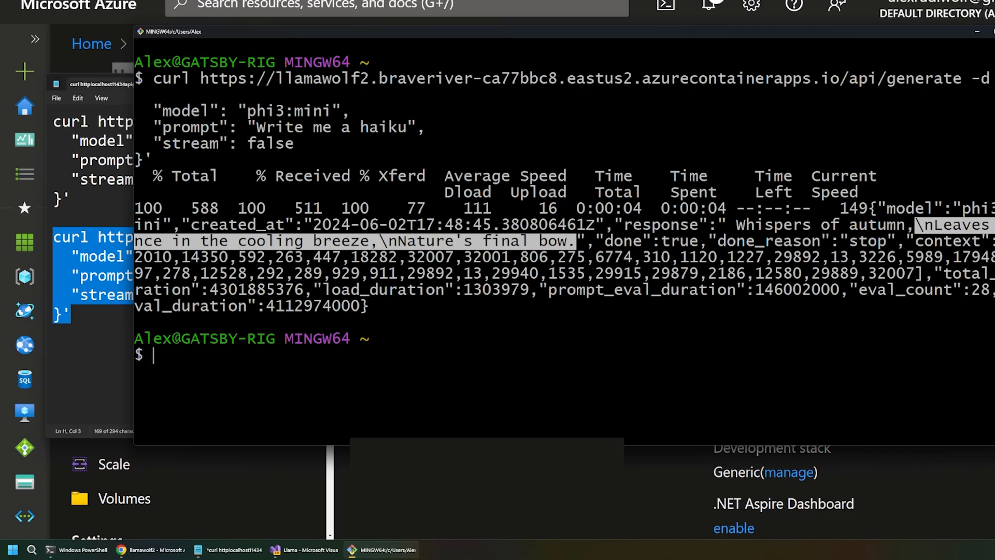
pyautogui.moveTo(550, 372)
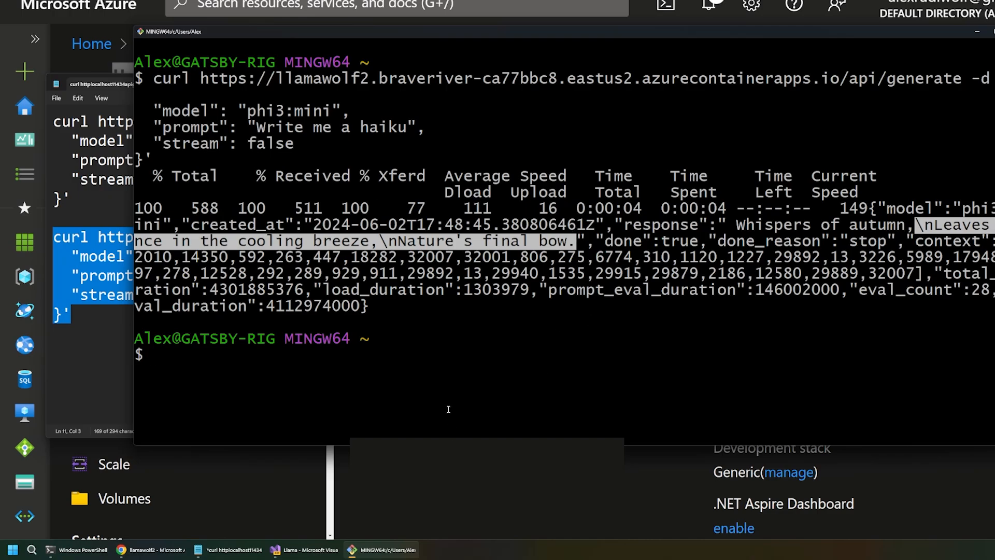
pyautogui.click(307, 550)
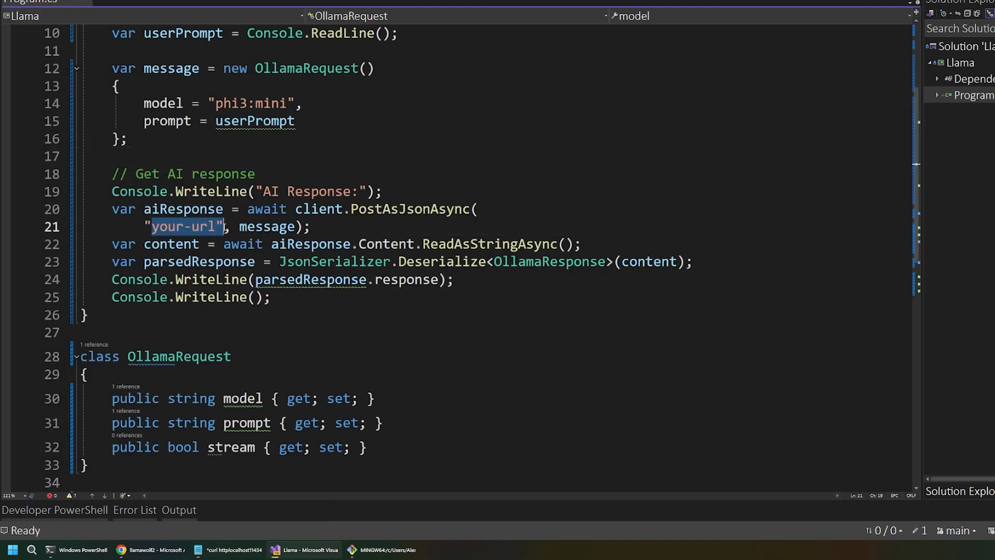
pyautogui.write('https://llamawolf2.braveriver-ca77bbc8.eastus2.azurecontainerapps.io/api/generate')
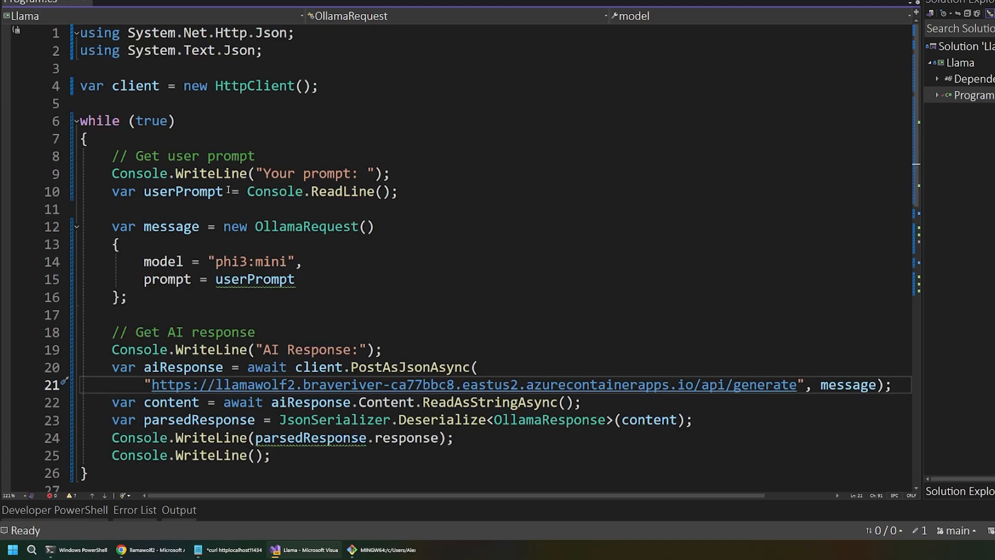
pyautogui.moveTo(114, 156); pyautogui.dragTo(381, 191)
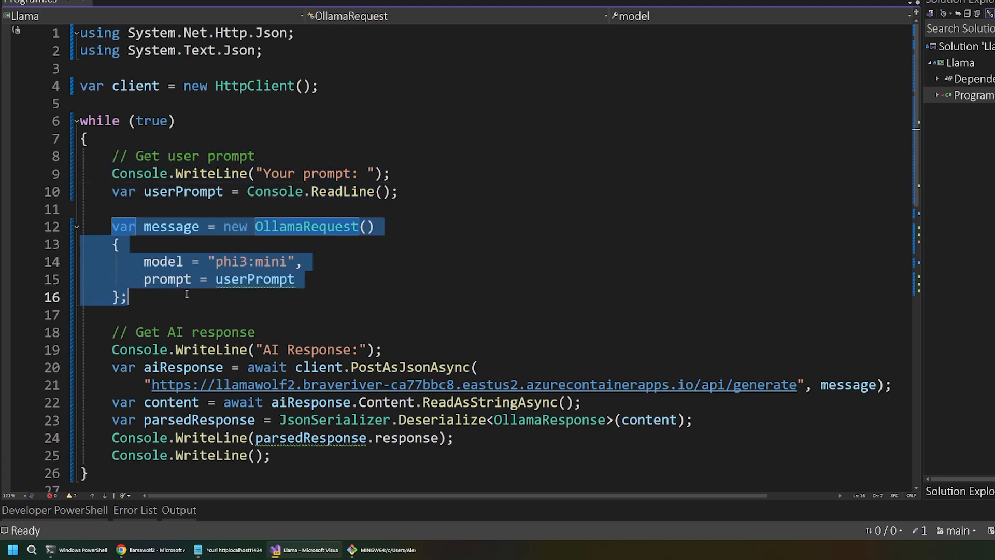
pyautogui.scroll(-3)
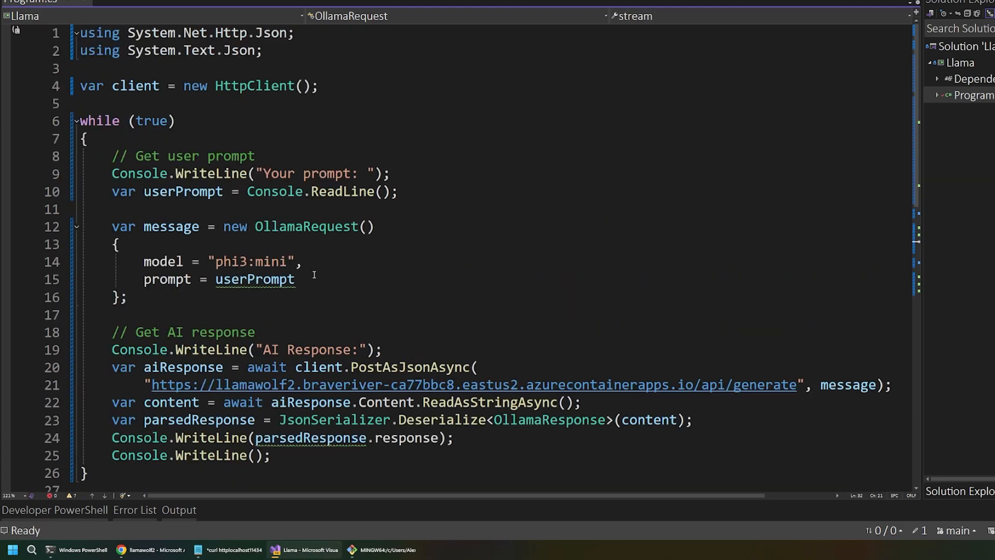
# Step: Add stream = false to the OllamaRequest initializer and start the app
pyautogui.write('f')
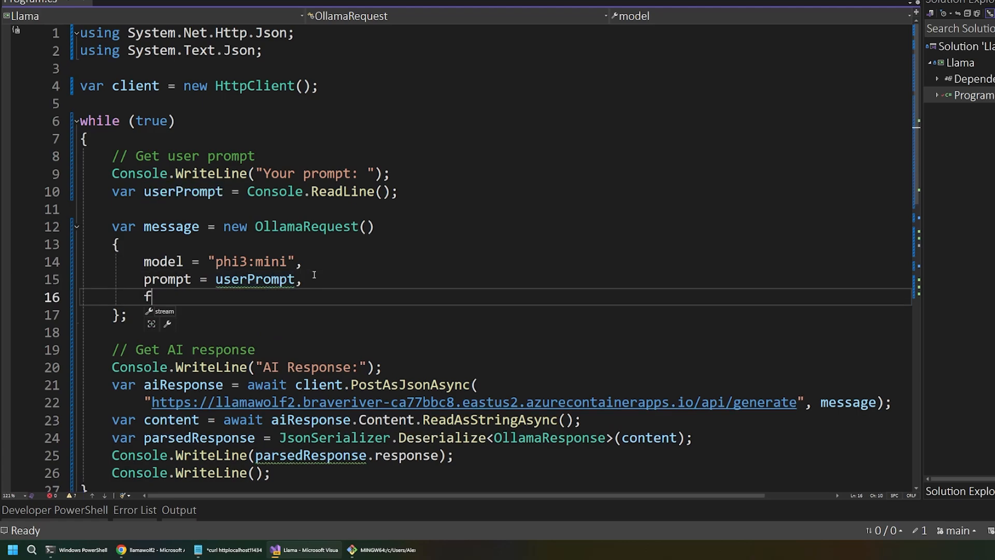
pyautogui.write('stream = false')
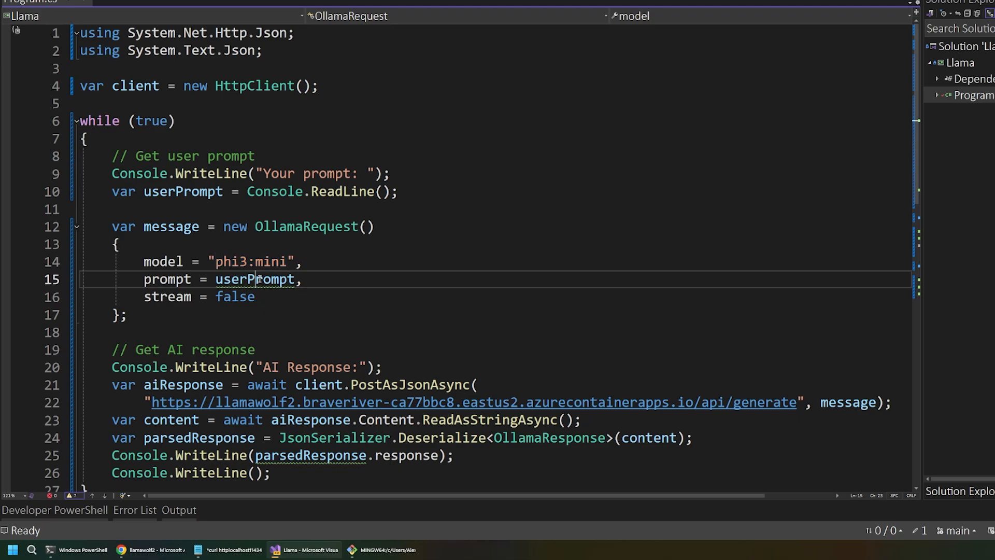
pyautogui.doubleClick(255, 279)
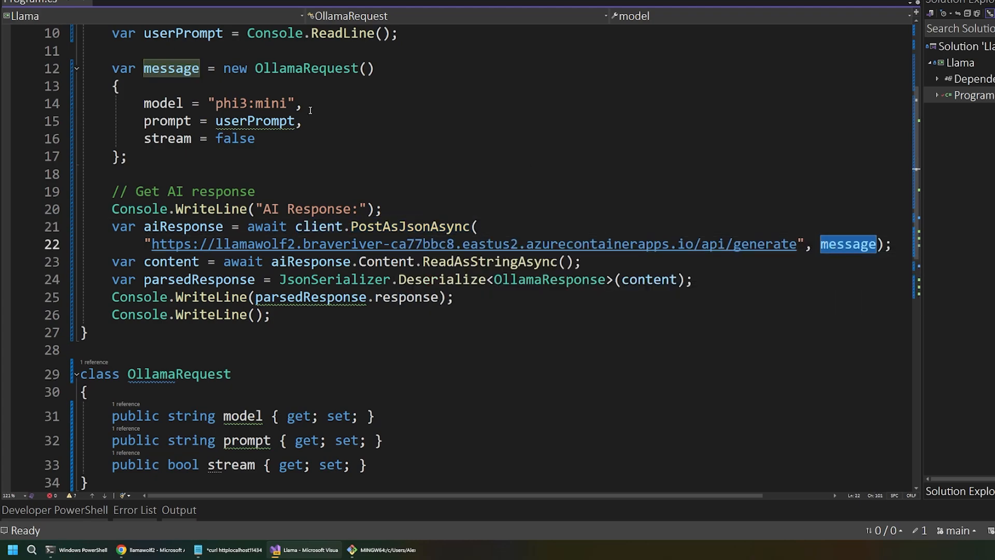
pyautogui.moveTo(847, 244)
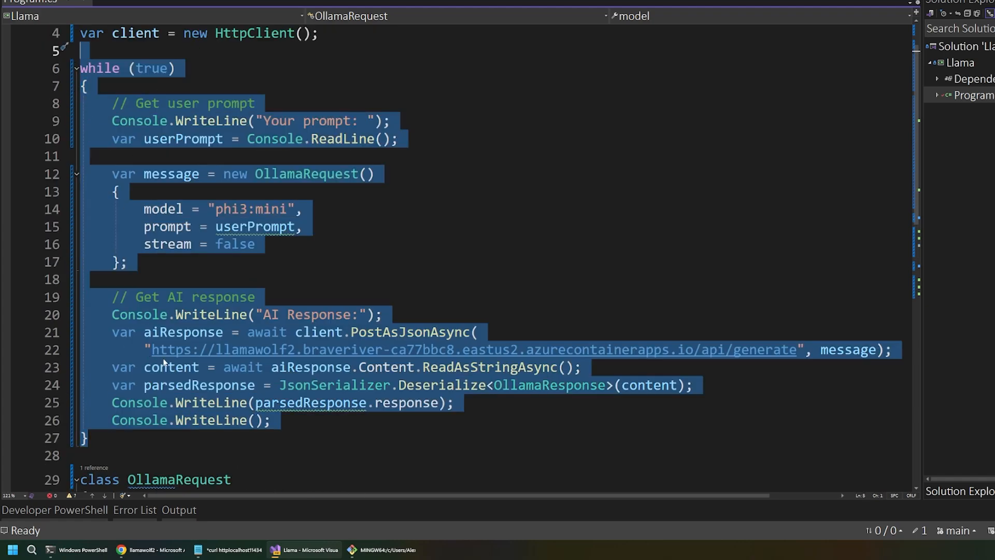
pyautogui.click(343, 314)
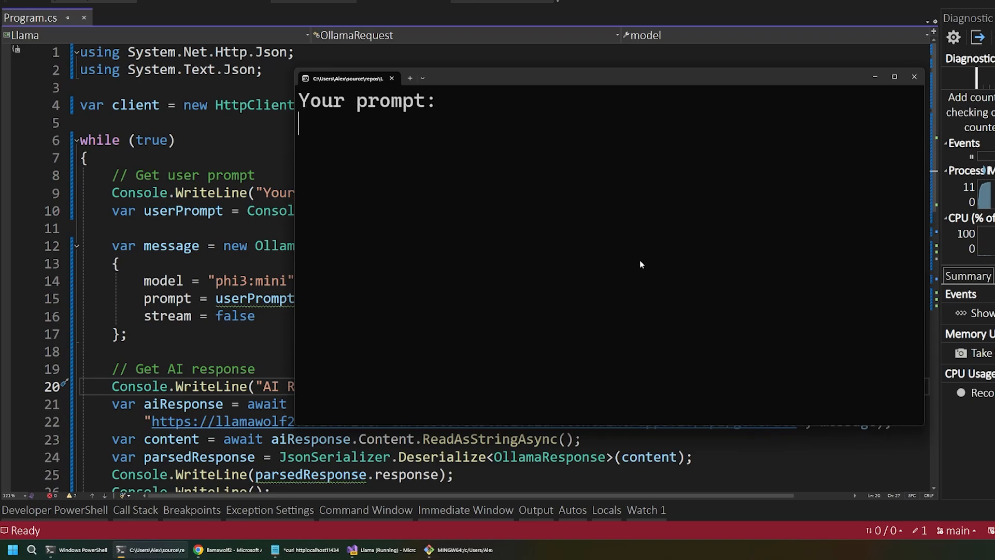
# Step: Ask the running console app for a haiku about a sad samurai and view the answer
pyautogui.write('Write me')
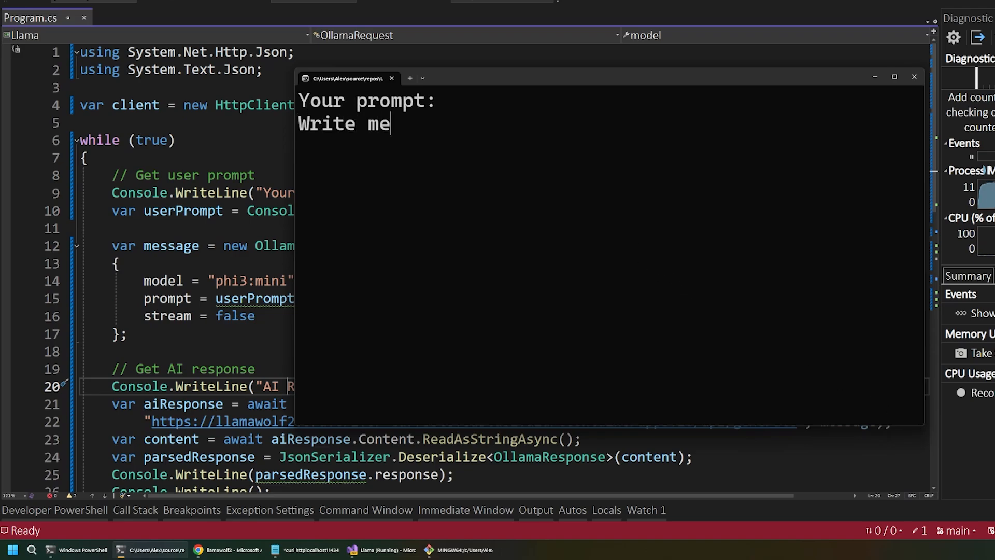
pyautogui.write('a haiku')
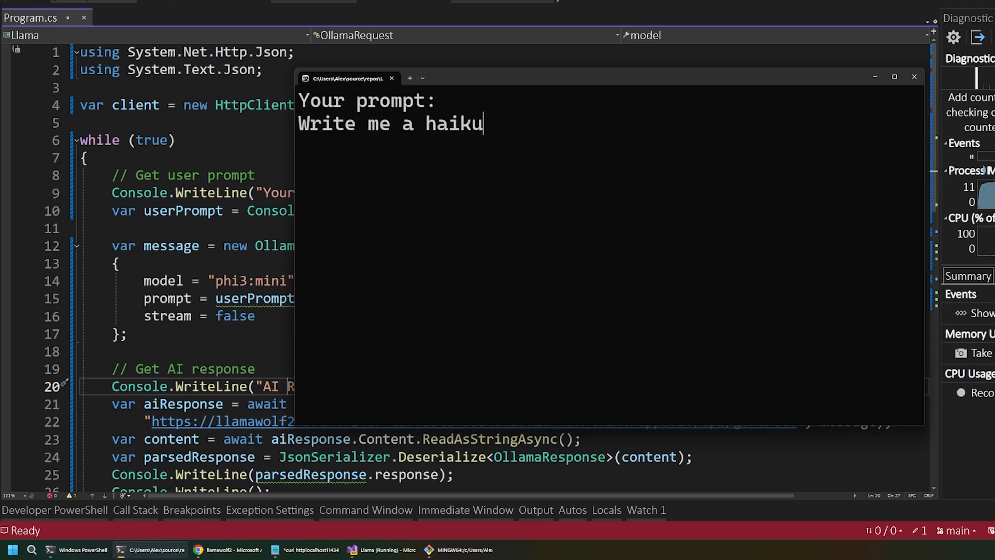
pyautogui.write('about a sad samurai')
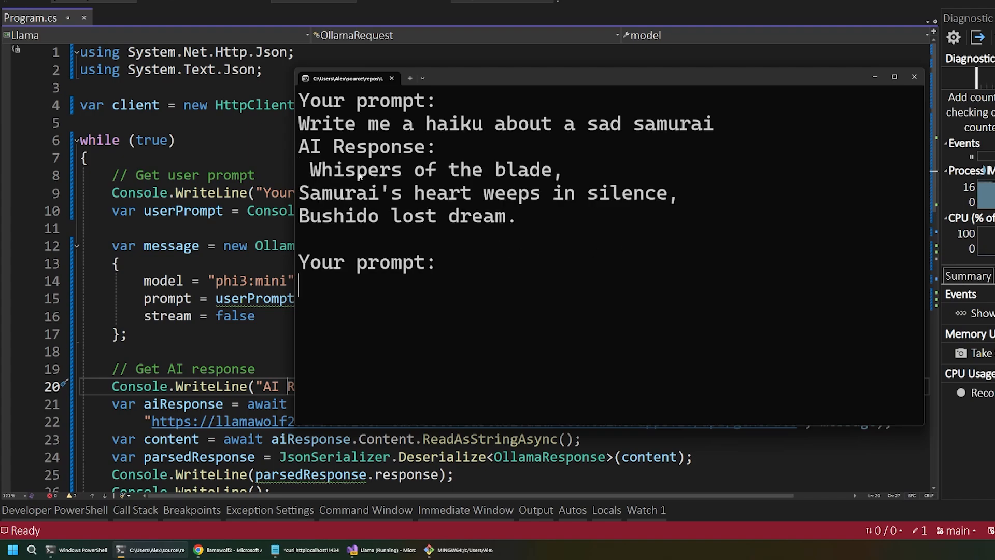
pyautogui.moveTo(310, 169); pyautogui.dragTo(518, 215)
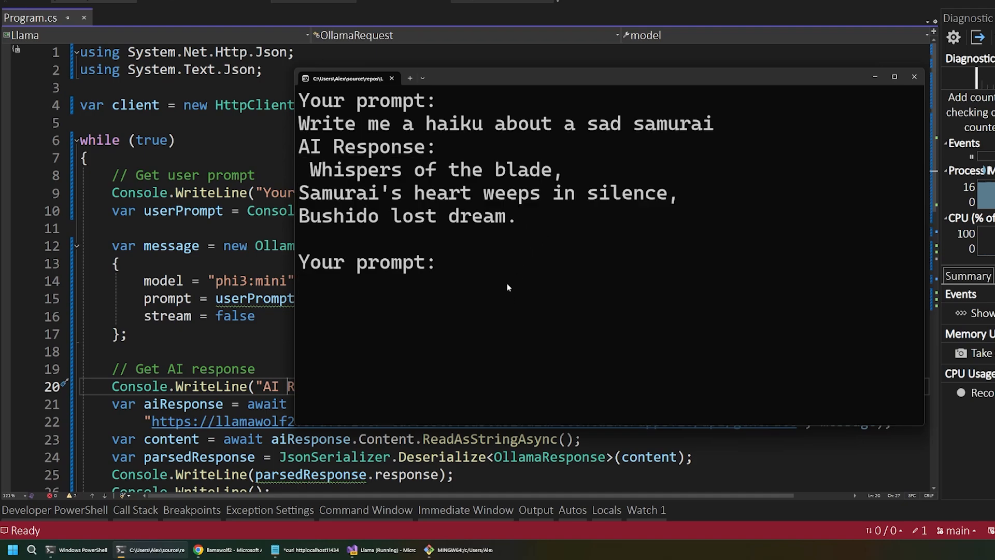
# Step: Ask for a description of a samurai and receive phi3:mini's response
pyautogui.write('Write')
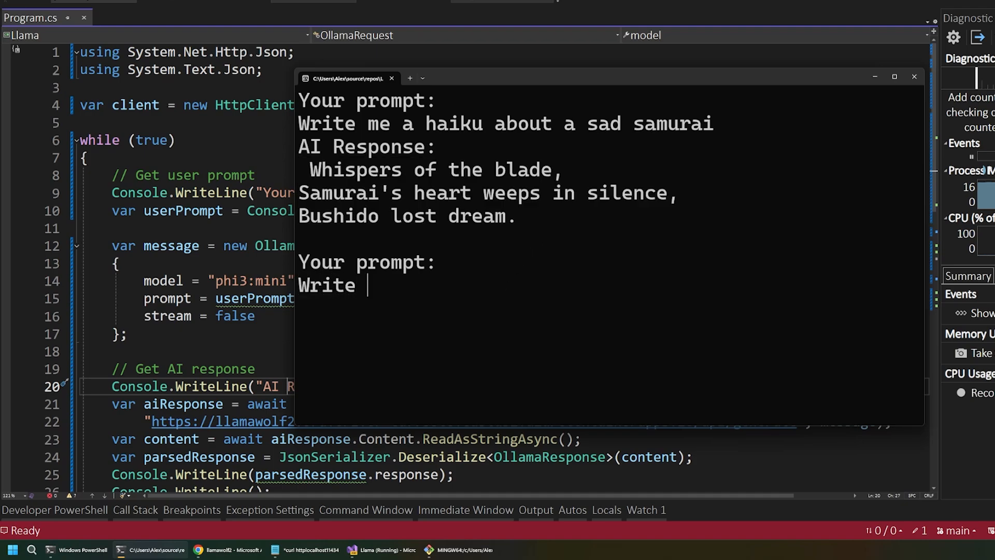
pyautogui.write('me a desc')
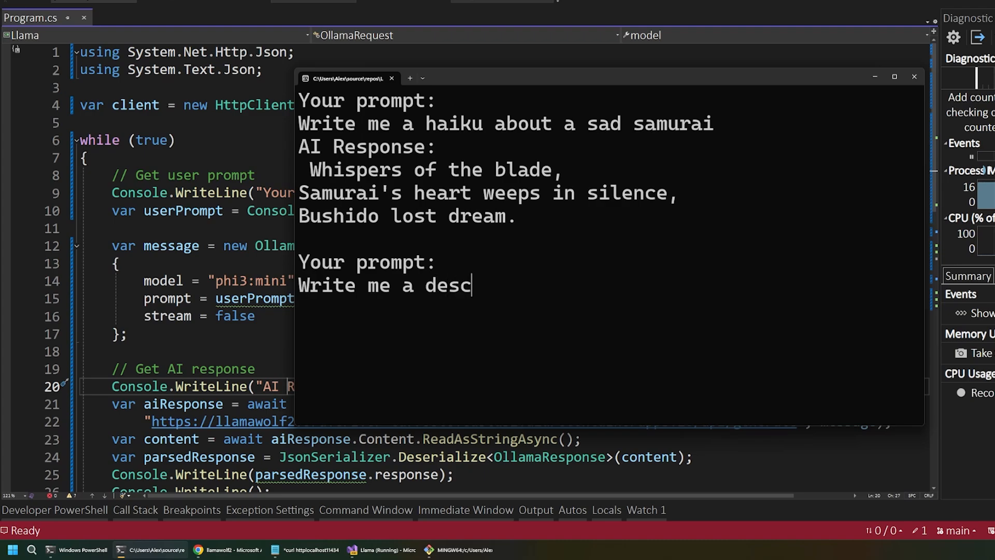
pyautogui.write('ription of a samura')
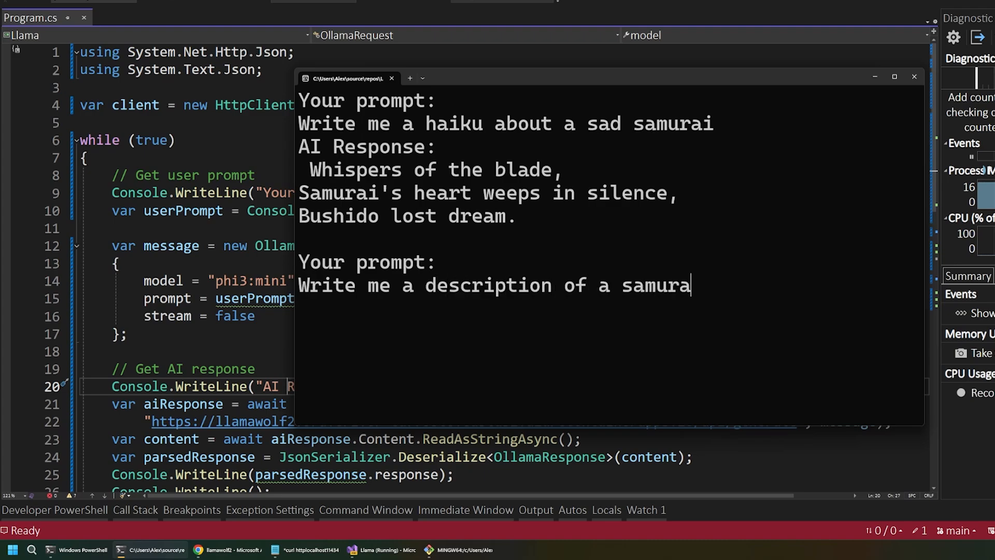
pyautogui.press('enter')
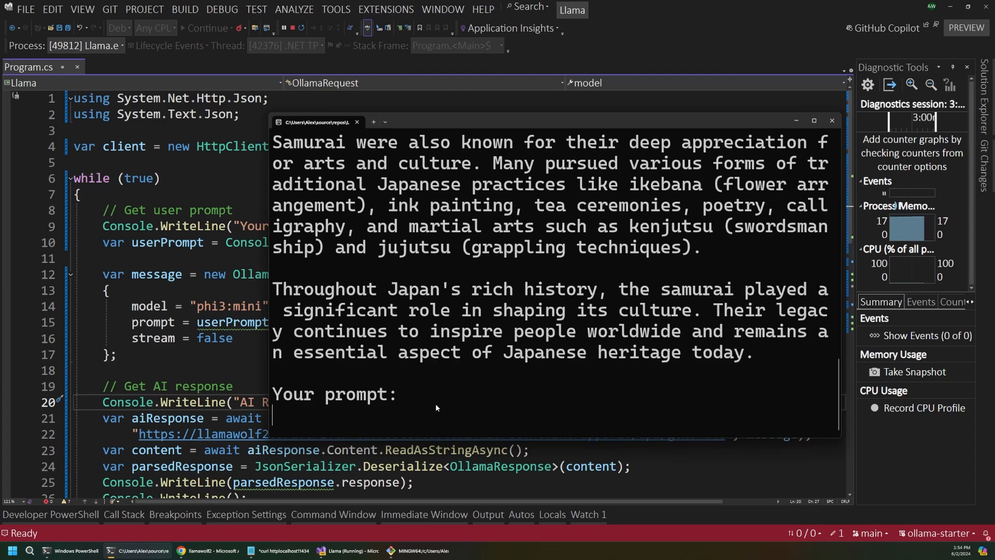
pyautogui.click(197, 551)
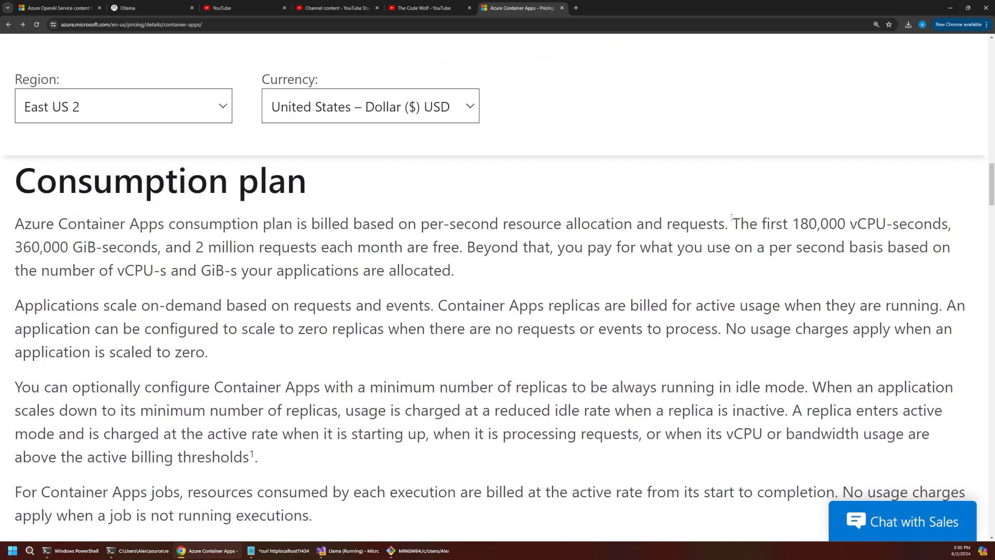
# Step: Highlight the free monthly grant: 180,000 vCPU-seconds, 360,000 GiB-seconds, 2 million requests
pyautogui.moveTo(731, 223); pyautogui.dragTo(453, 269)
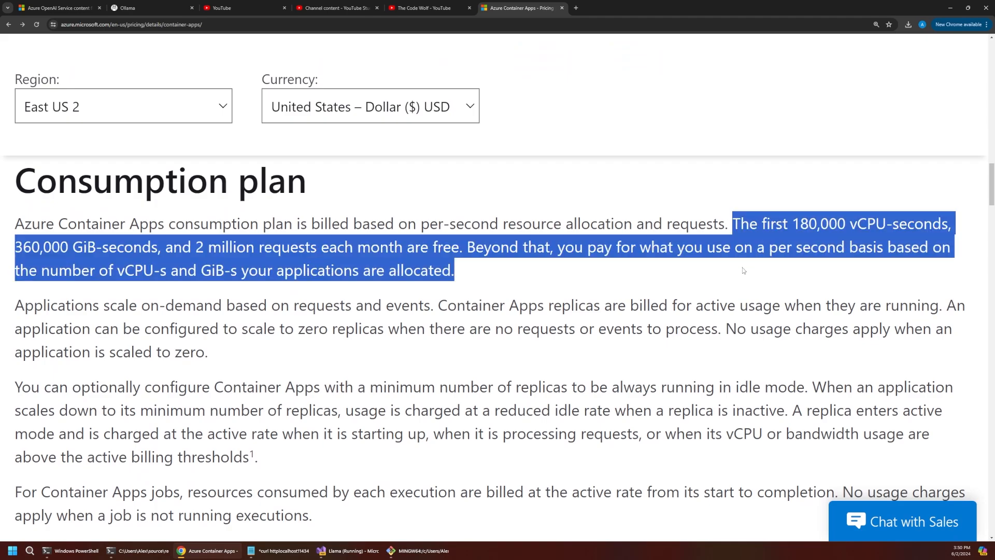
pyautogui.moveTo(751, 281)
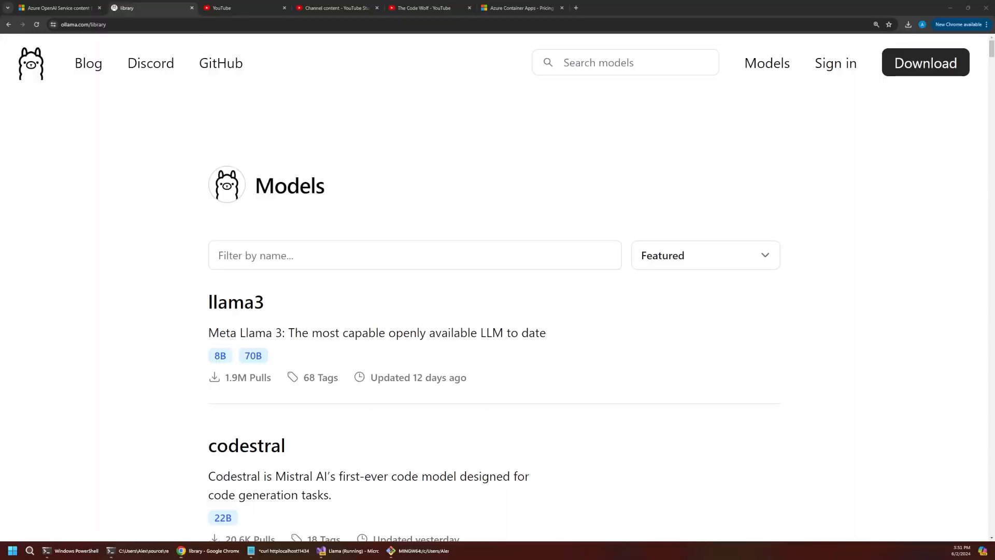
# Step: Scroll the Ollama model library down to the phi3 entry
pyautogui.scroll(-3)
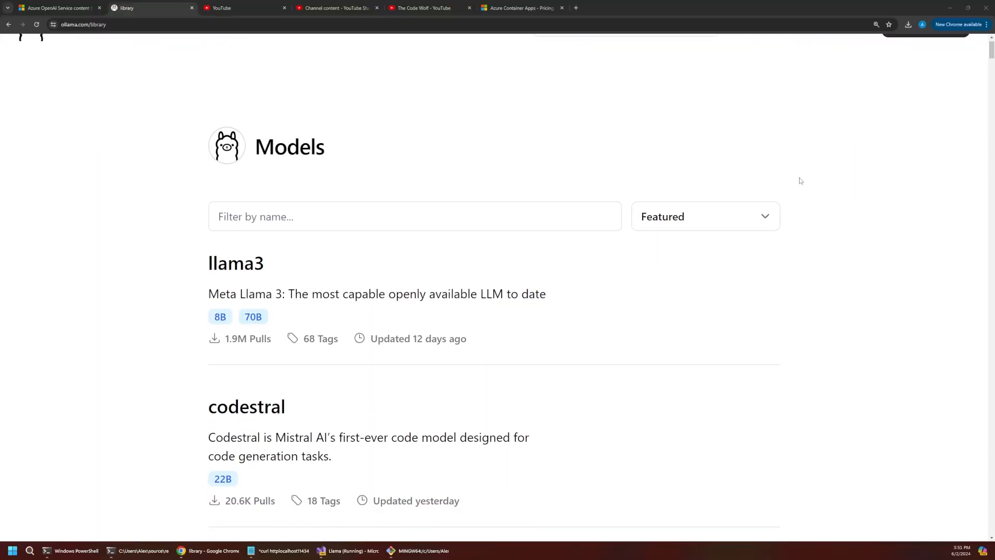
pyautogui.scroll(-3)
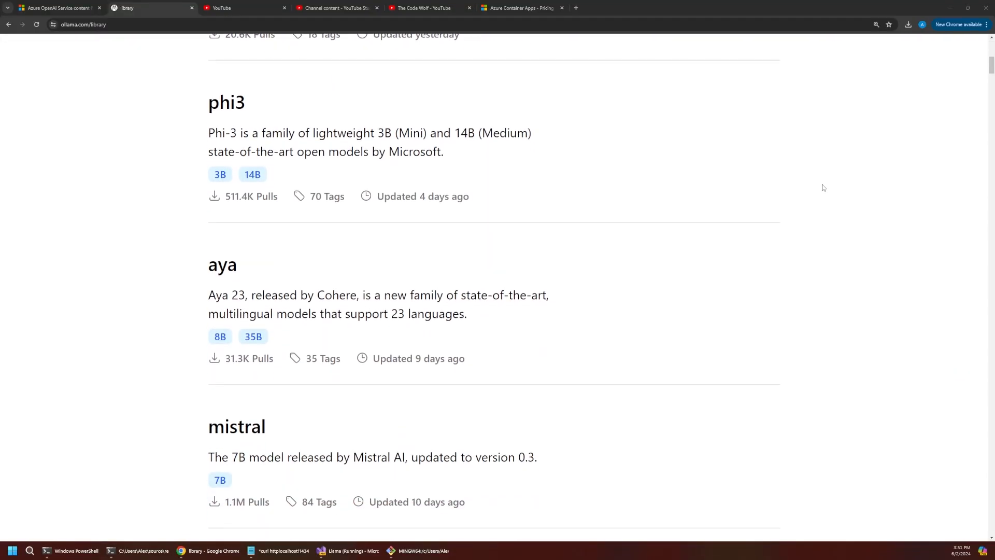
pyautogui.scroll(-3)
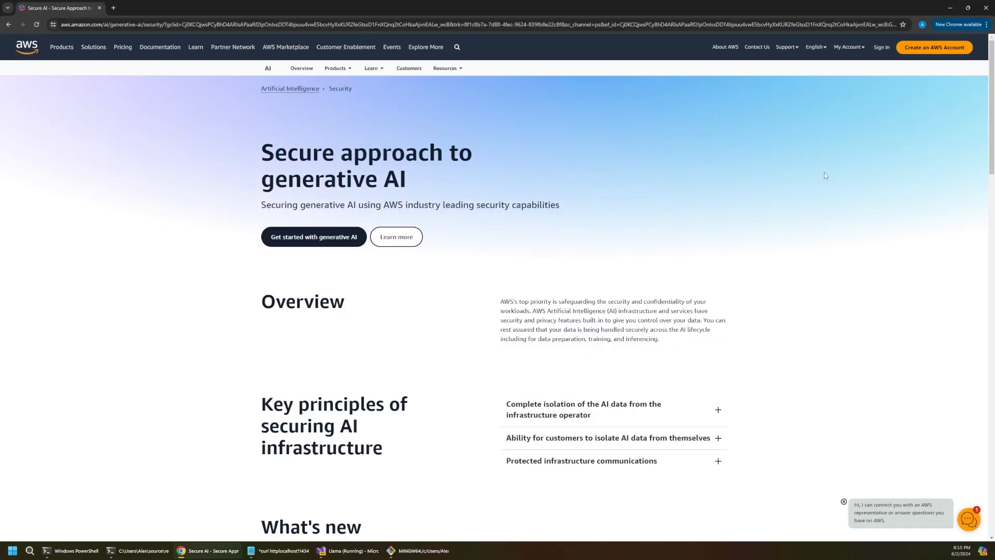
# Step: Scroll the AWS secure generative AI page down to its key infrastructure security principles
pyautogui.scroll(-3)
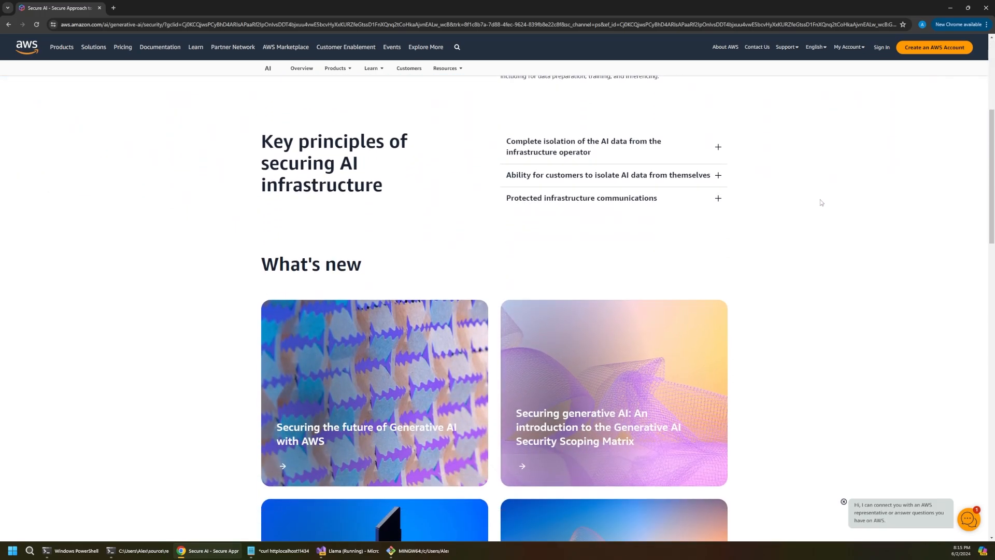